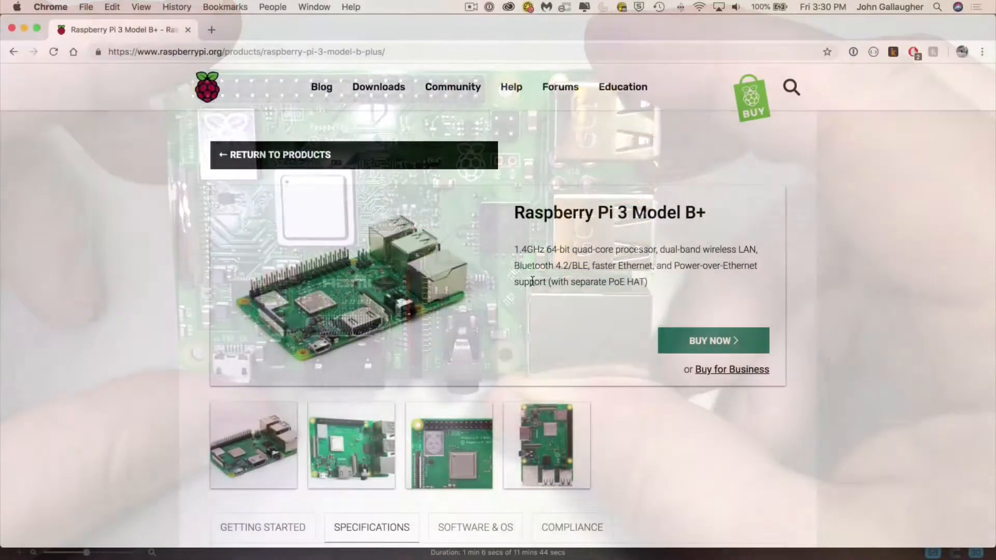
Scroll the desertbot.io guide, then launch Disk Utility via Spotlight with the SD card mounted
scroll(down, 3)
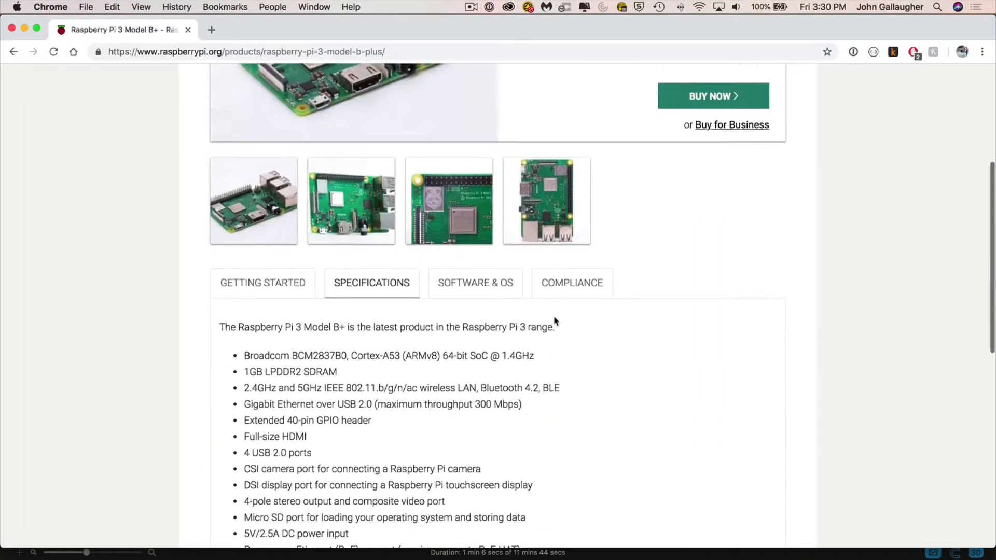
scroll(down, 3)
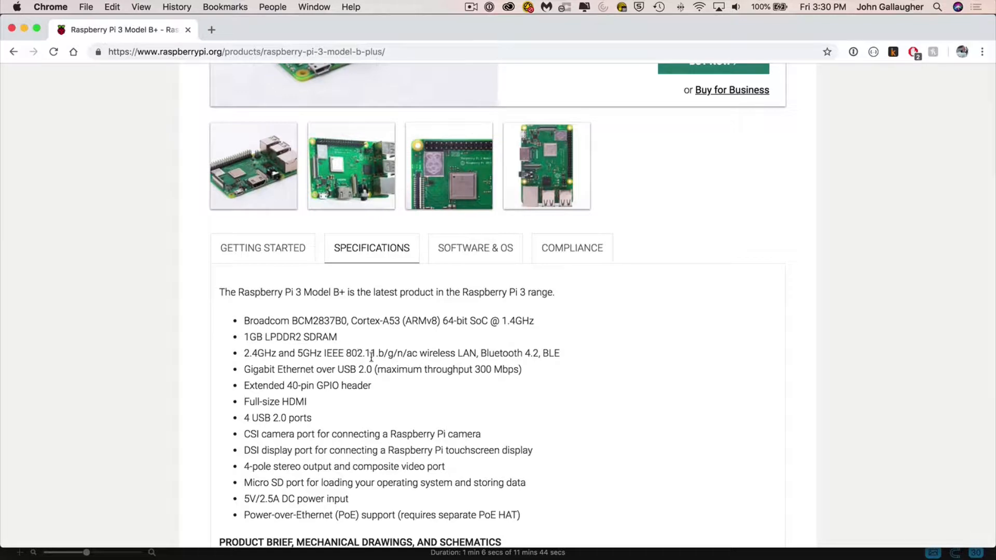
scroll(up, 3)
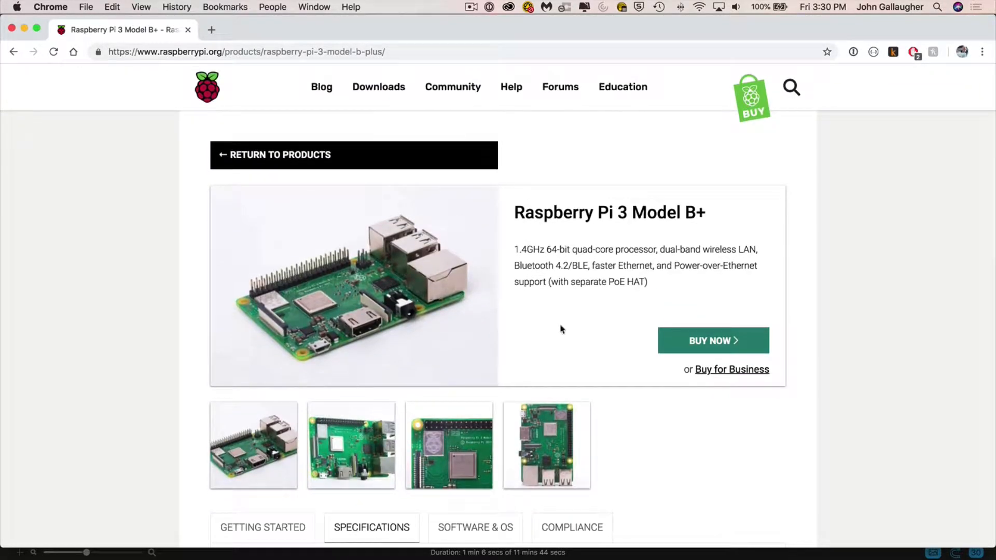
mouse_move(710, 462)
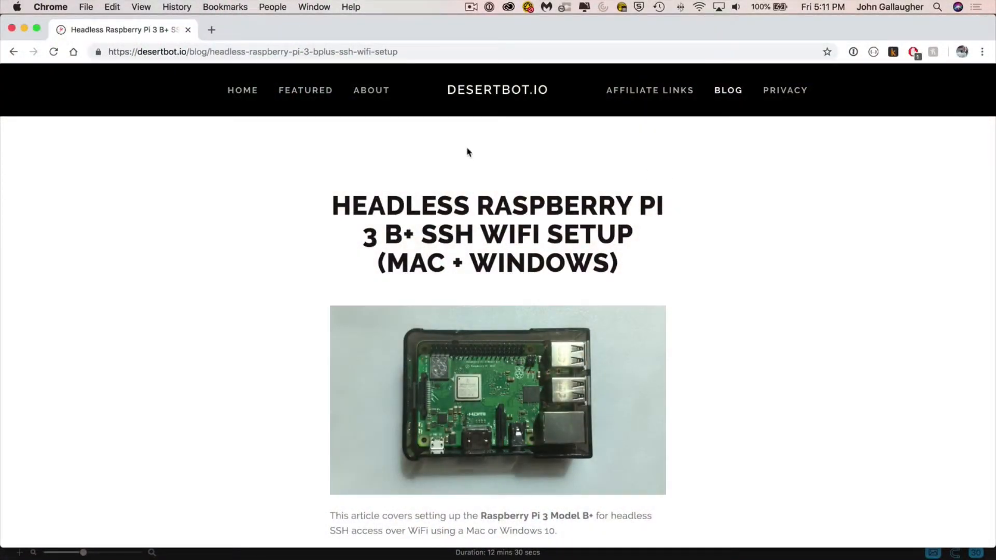
mouse_move(510, 284)
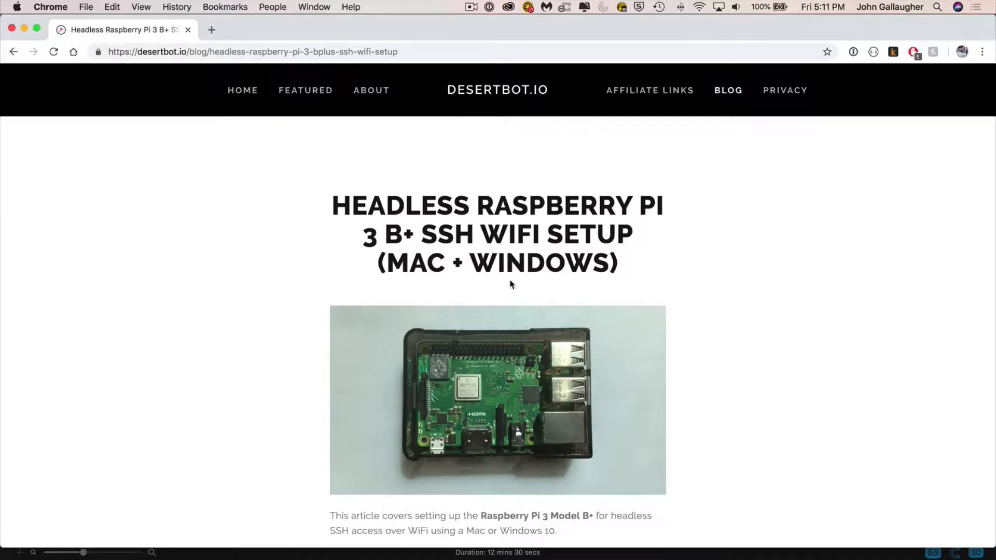
scroll(down, 3)
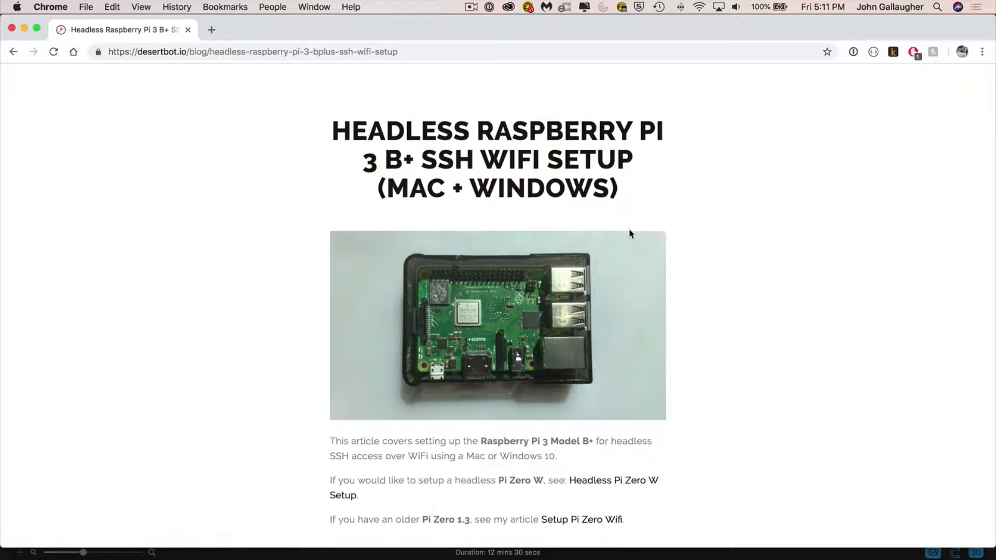
scroll(down, 3)
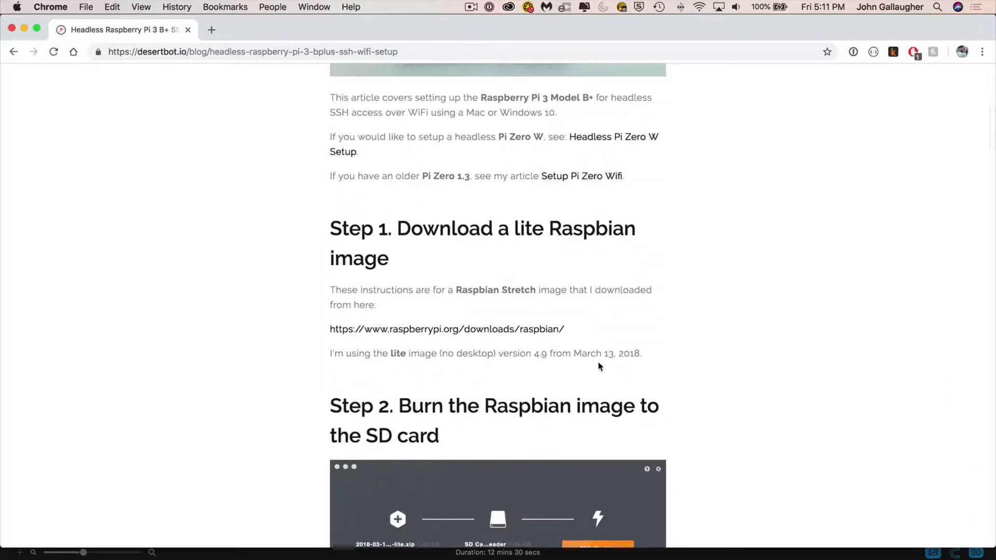
scroll(down, 3)
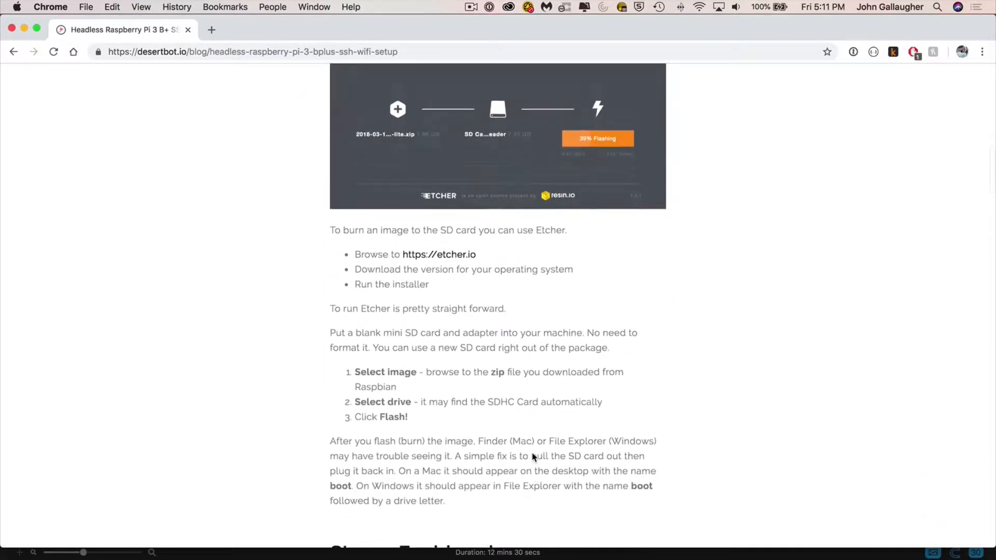
scroll(up, 3)
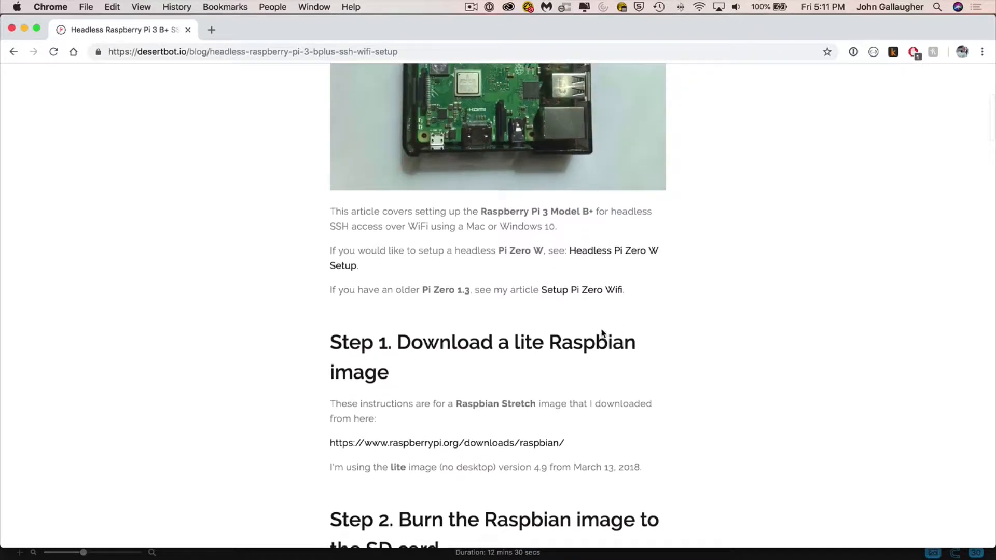
scroll(up, 3)
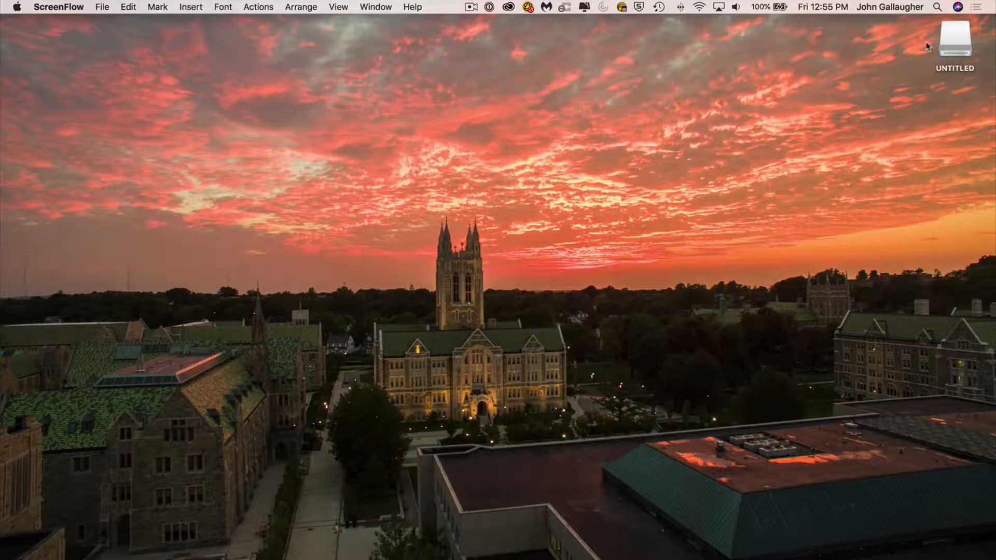
mouse_move(952, 43)
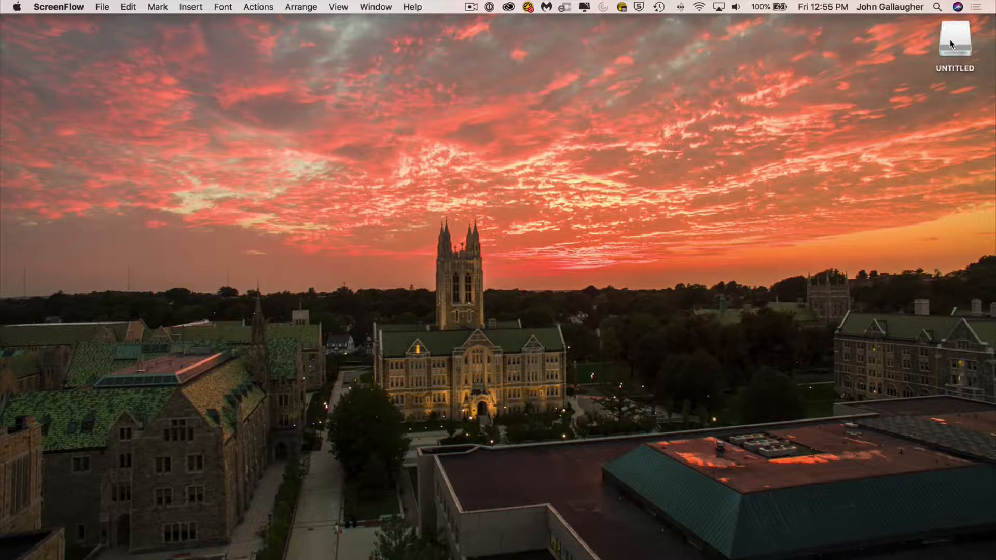
mouse_move(878, 122)
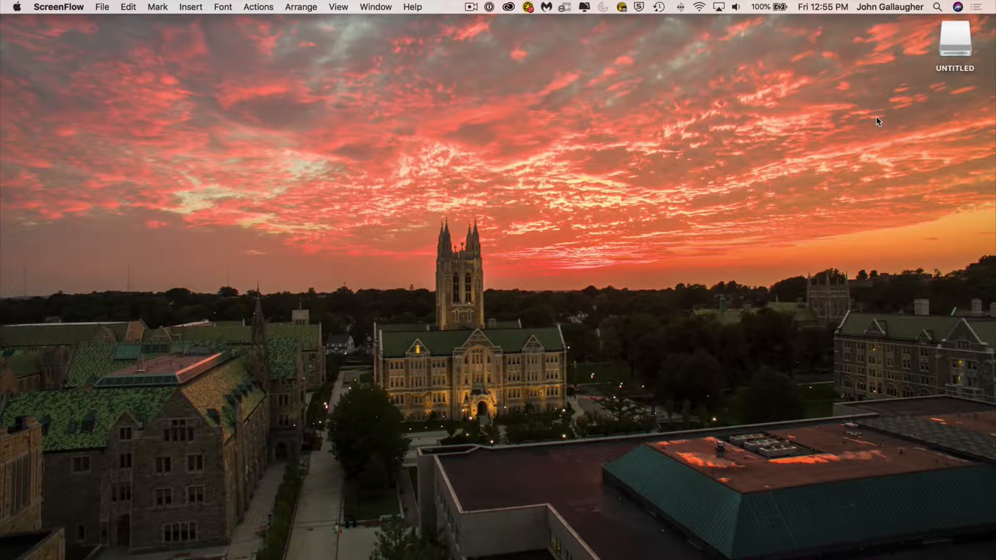
text(disk Utility)
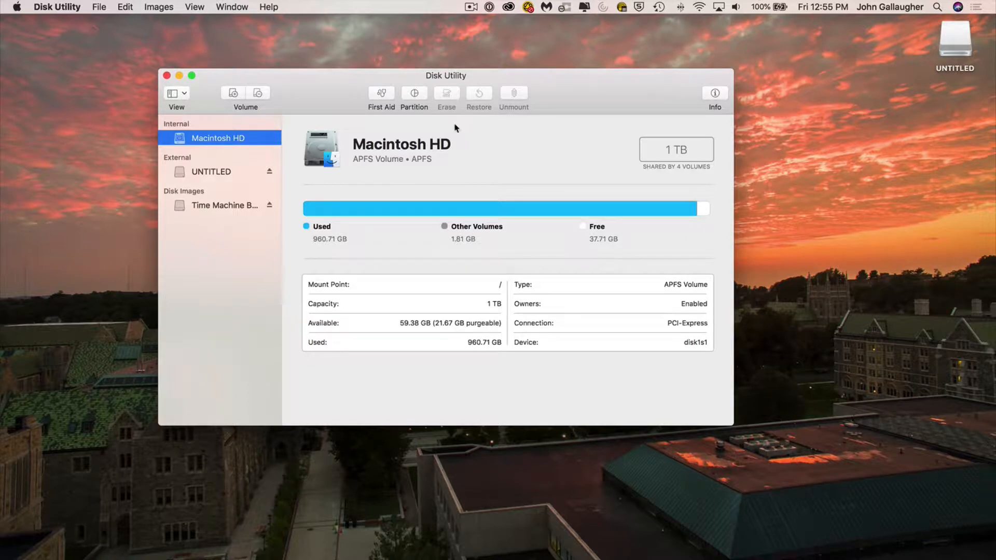
mouse_move(242, 173)
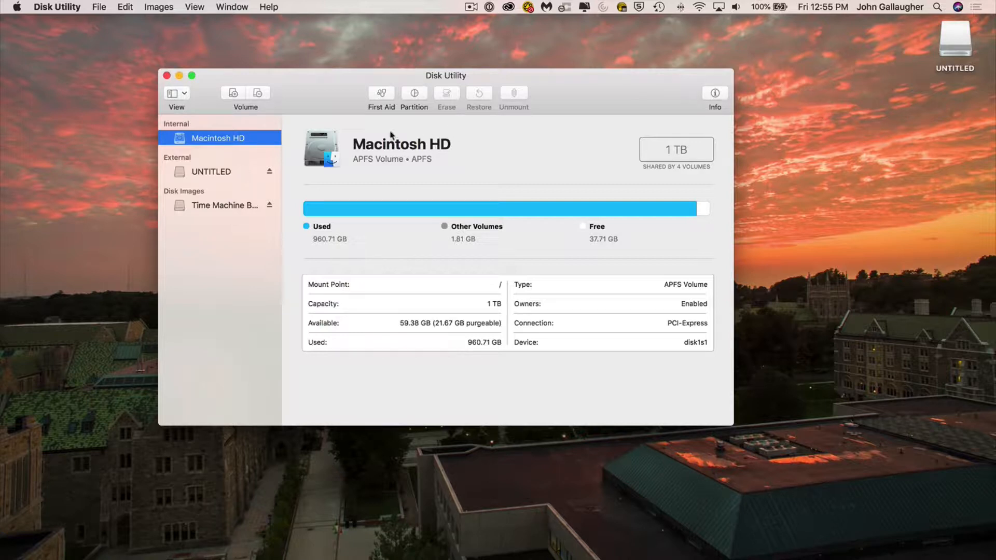
Erase the UNTITLED SD card volume with the MS-DOS (FAT) format and dismiss the report
click(211, 171)
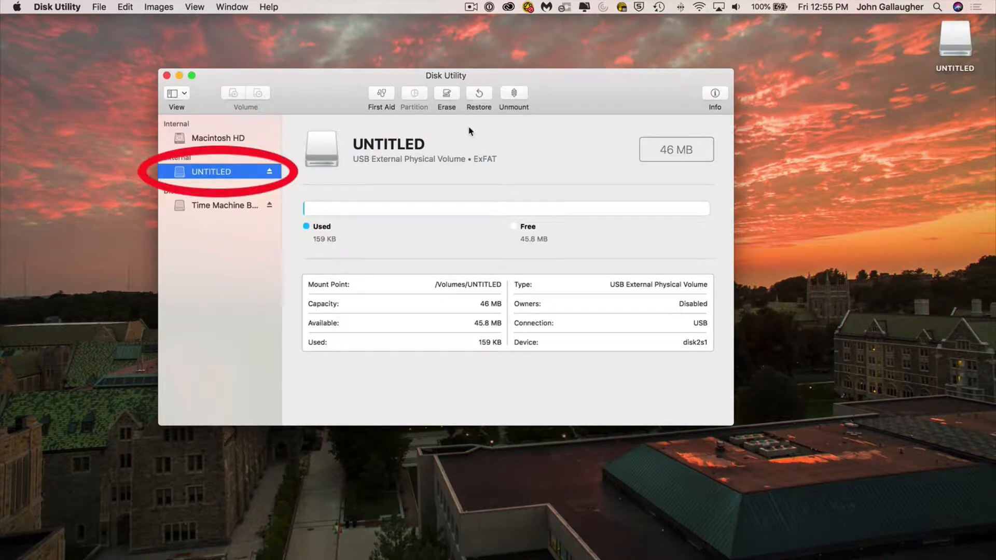
click(446, 93)
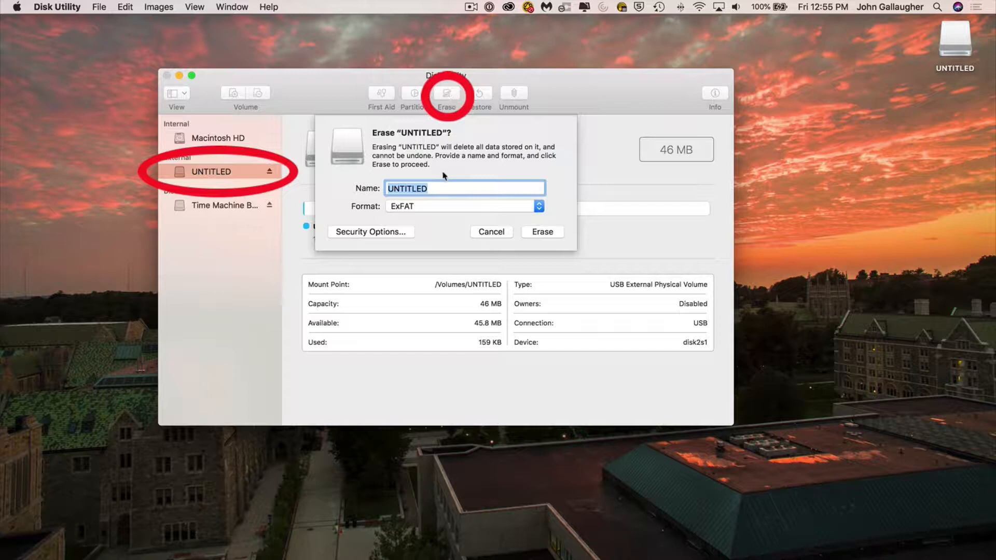
click(464, 205)
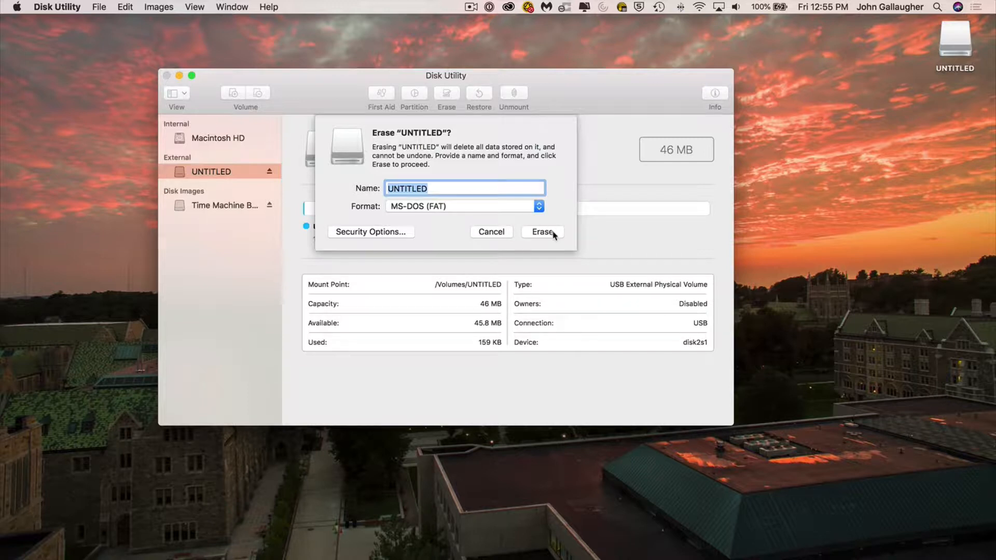
click(542, 231)
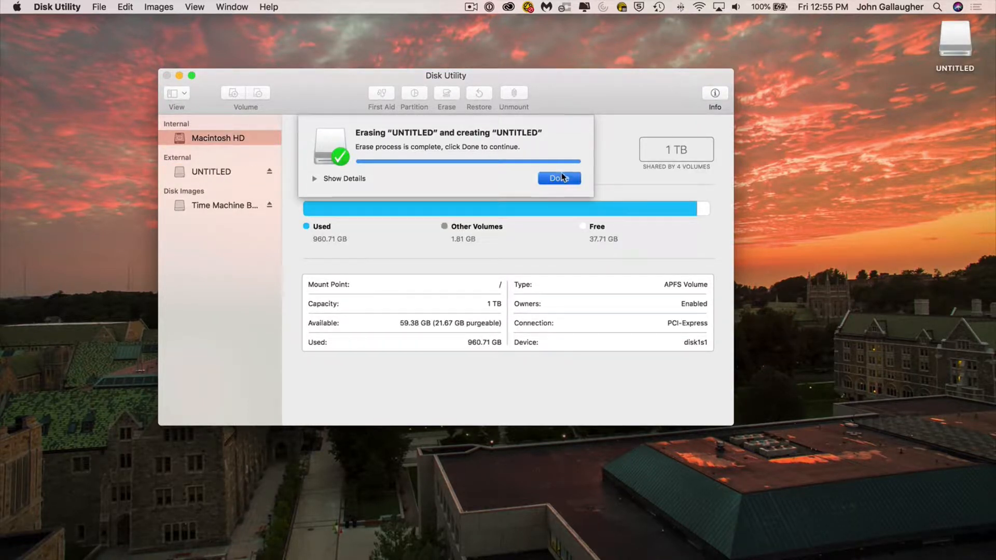
click(558, 177)
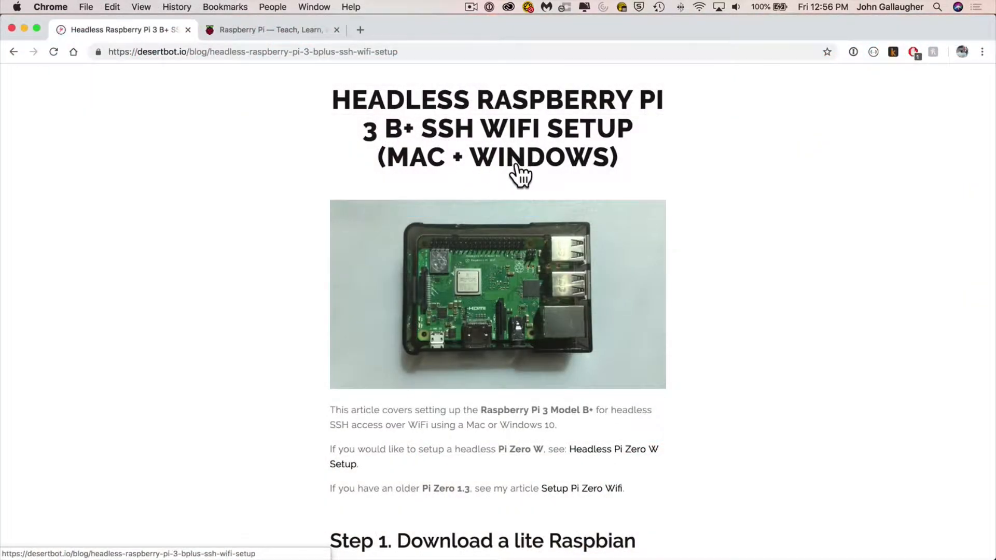
mouse_move(583, 164)
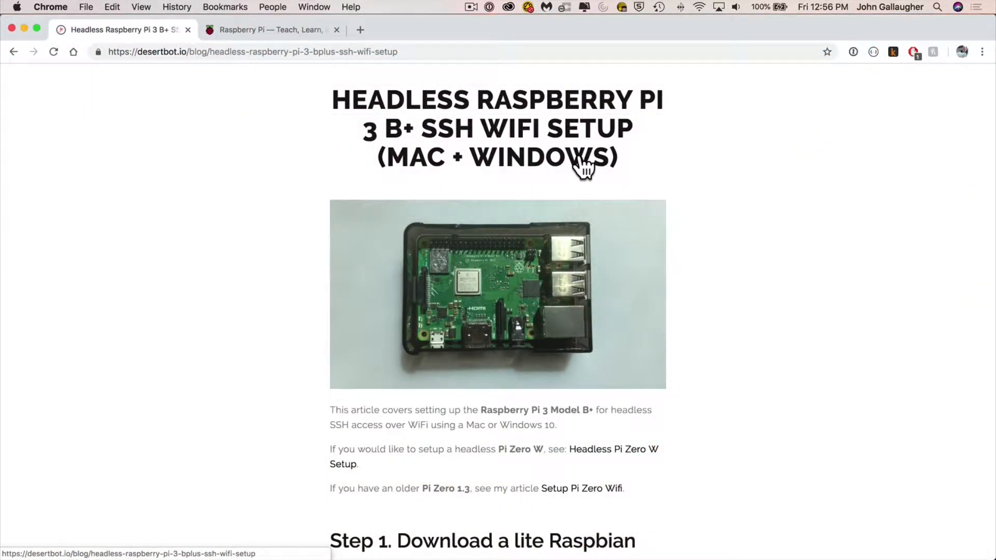
mouse_move(347, 156)
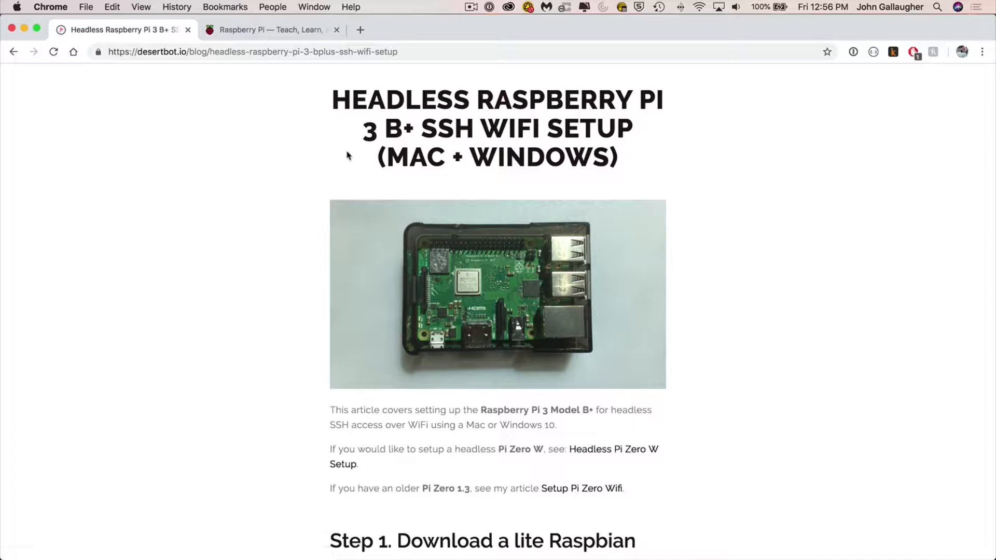
Leave the desertbot.io article and switch to the raspberrypi.org homepage tab
scroll(down, 3)
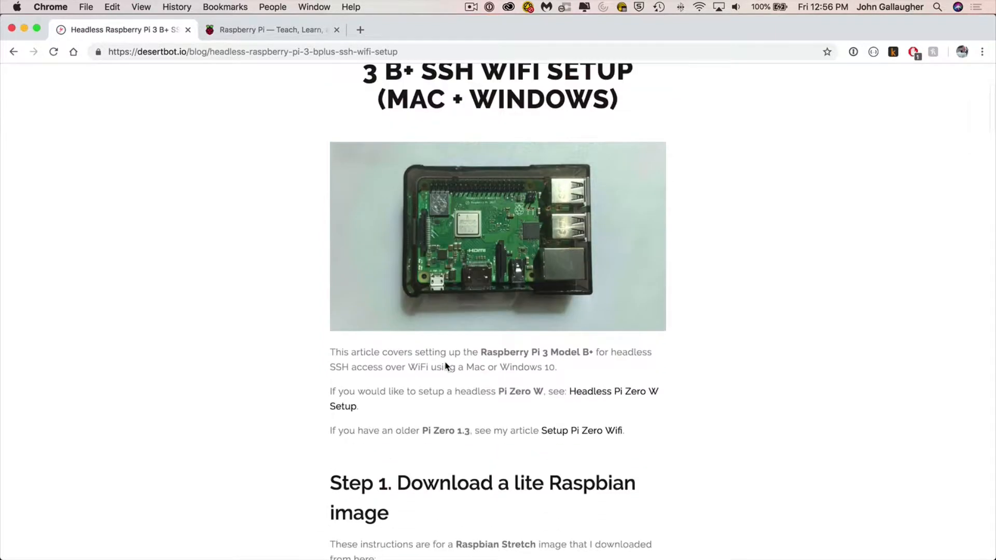
click(272, 29)
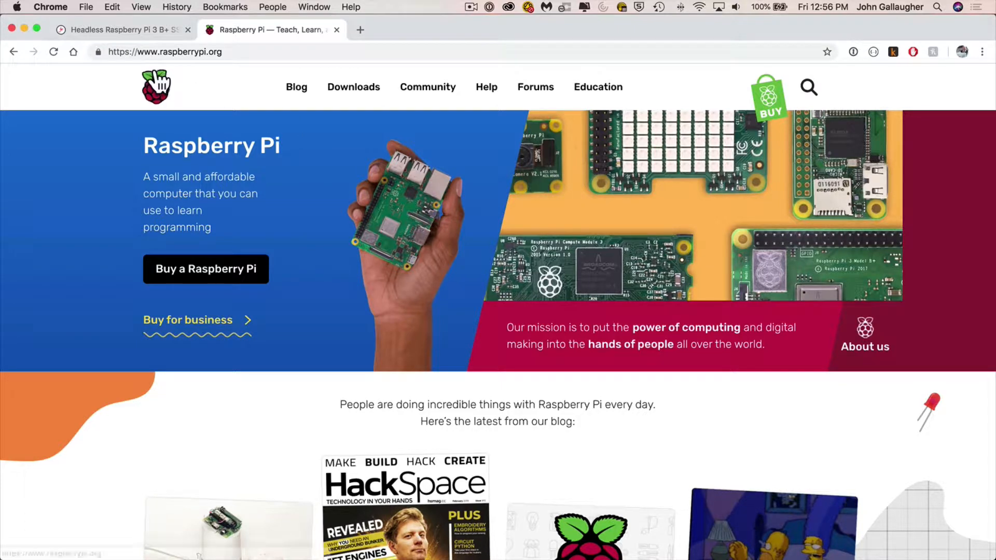
mouse_move(352, 87)
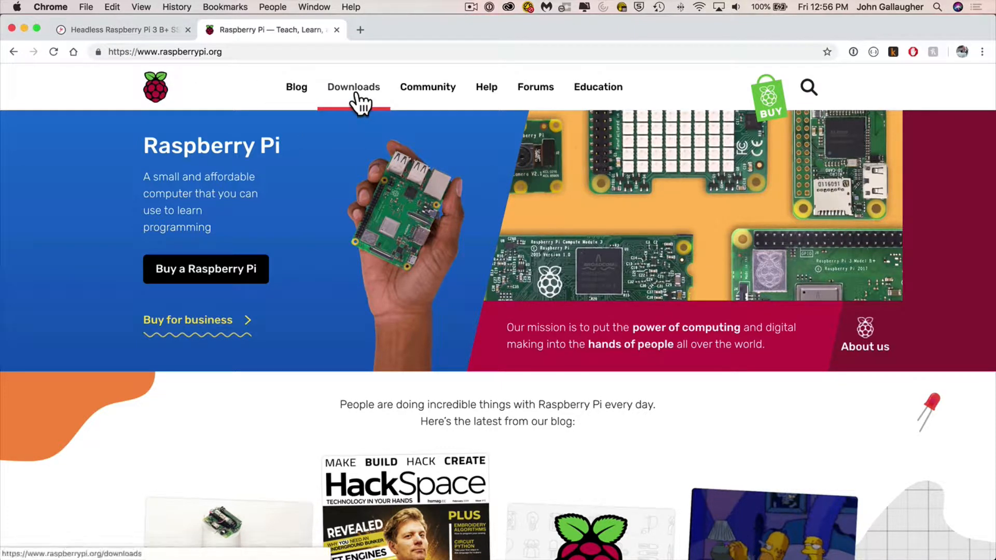
From the Raspbian downloads page, start downloading the Raspbian Stretch Lite ZIP image
click(353, 88)
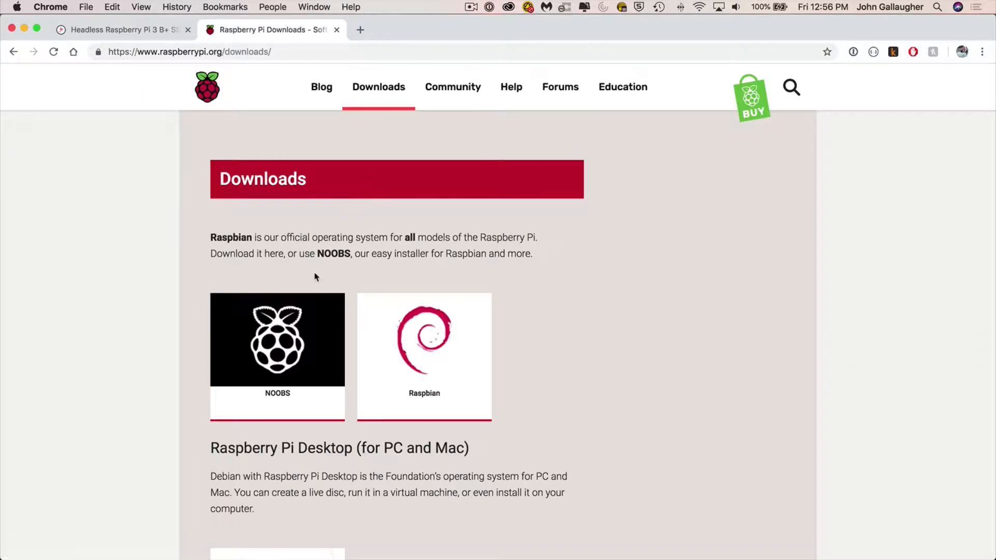
mouse_move(424, 346)
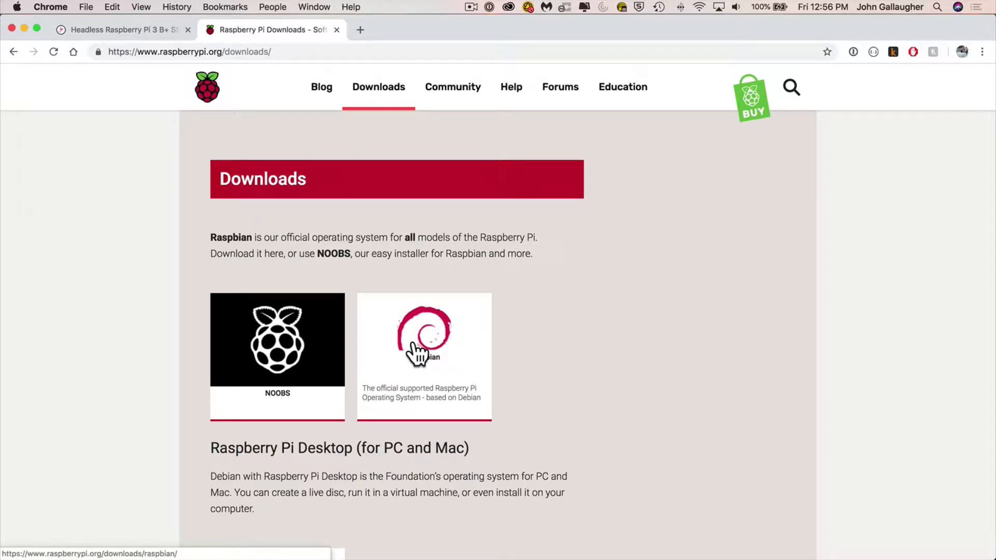
click(424, 340)
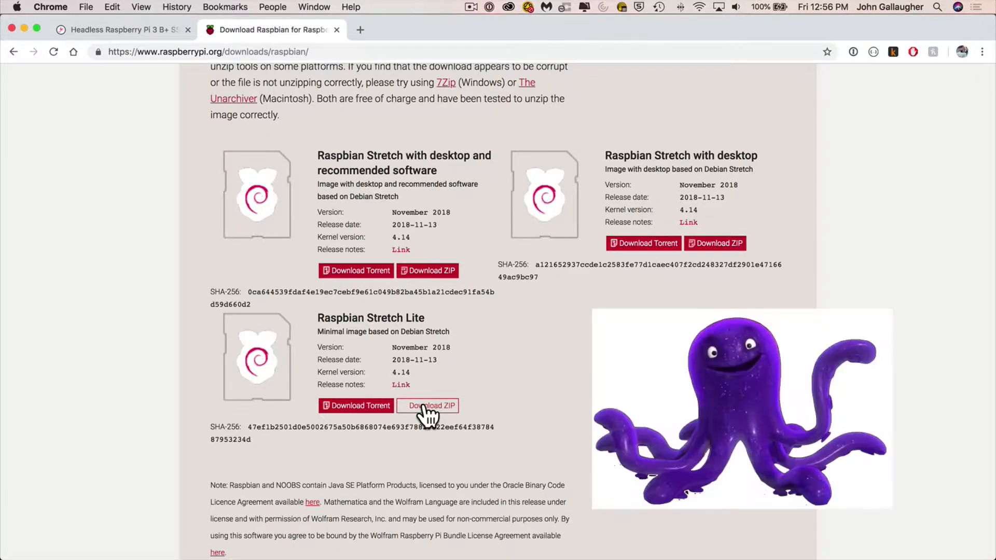
mouse_move(424, 394)
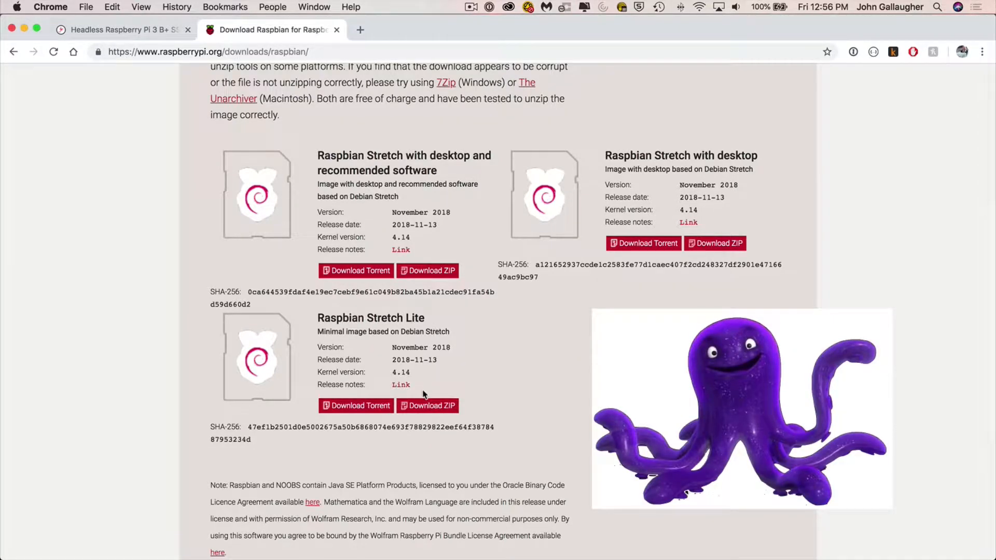
click(428, 406)
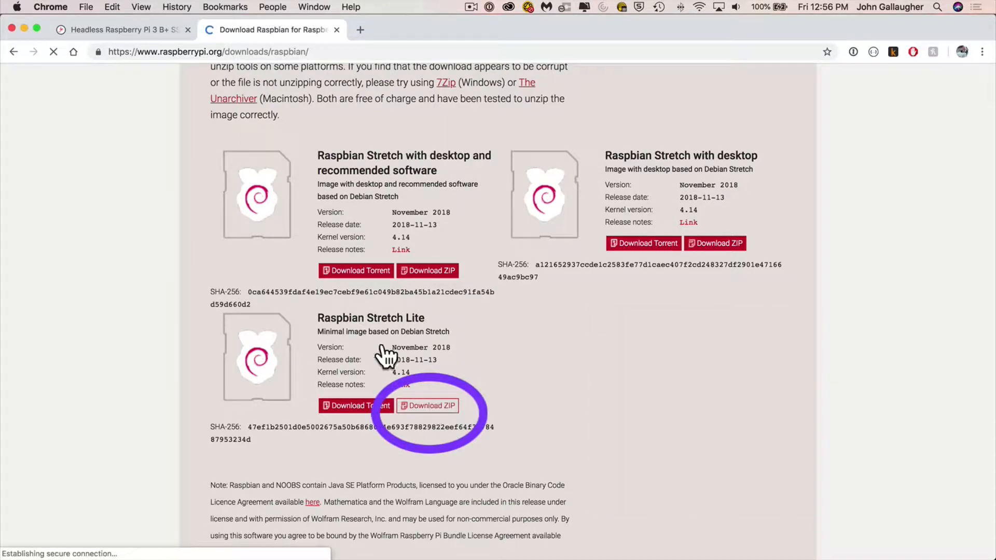
click(427, 405)
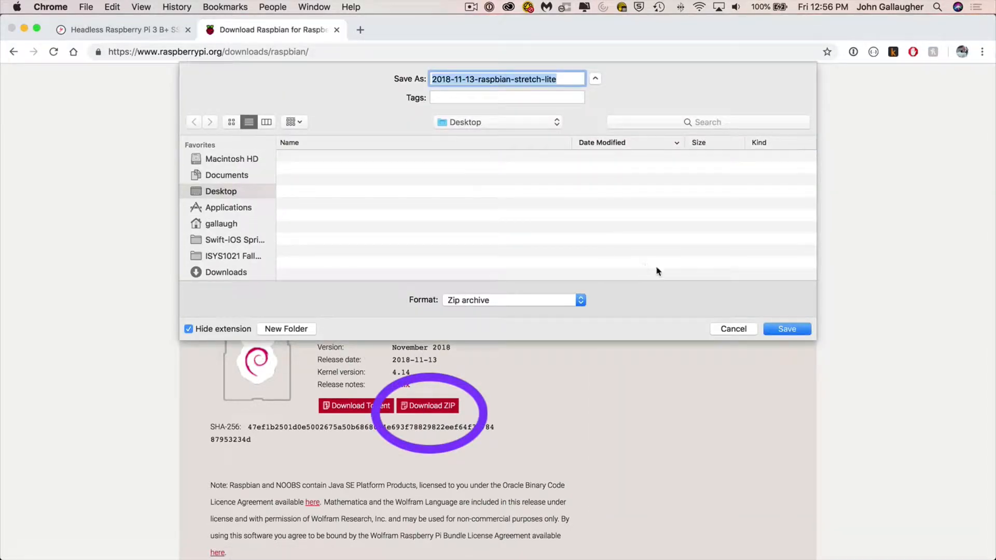
click(787, 329)
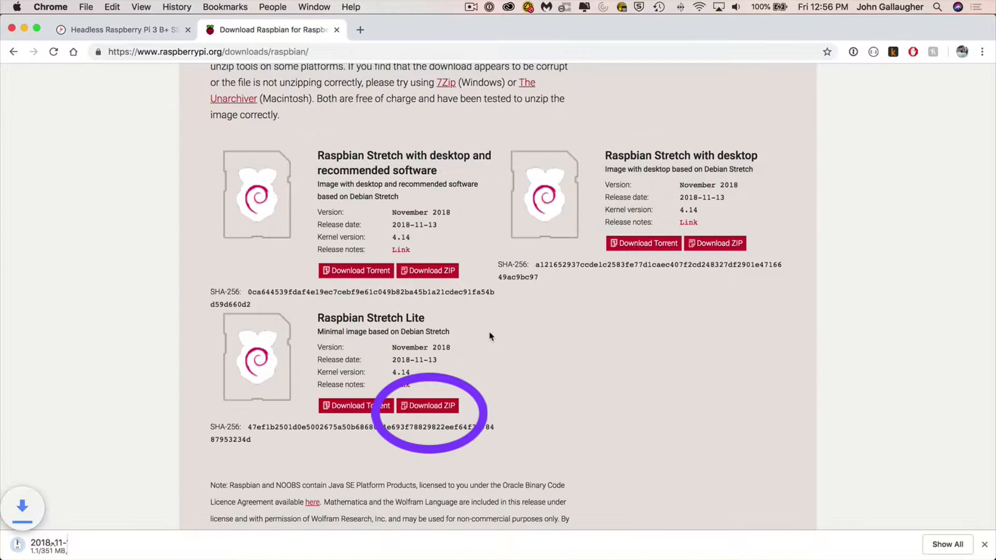
click(427, 405)
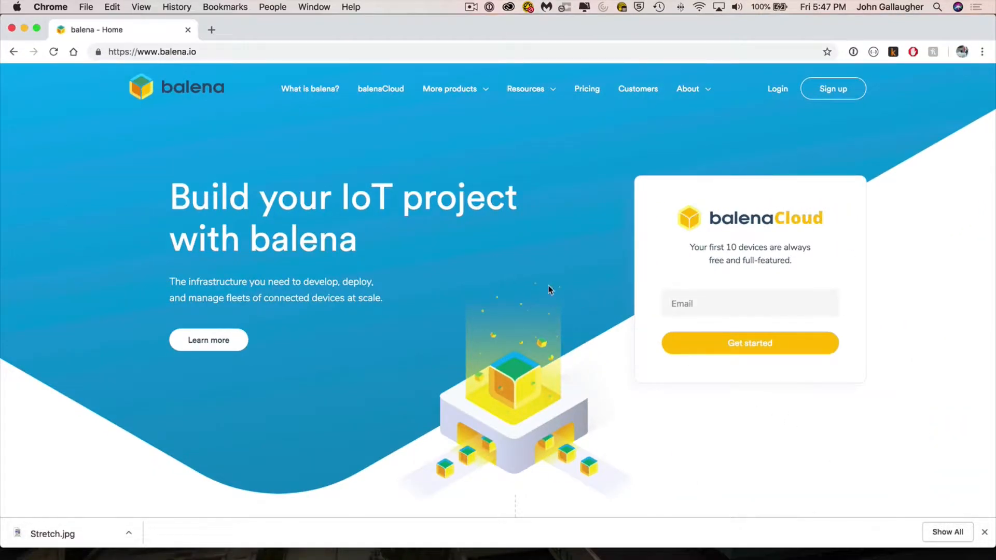
mouse_move(185, 62)
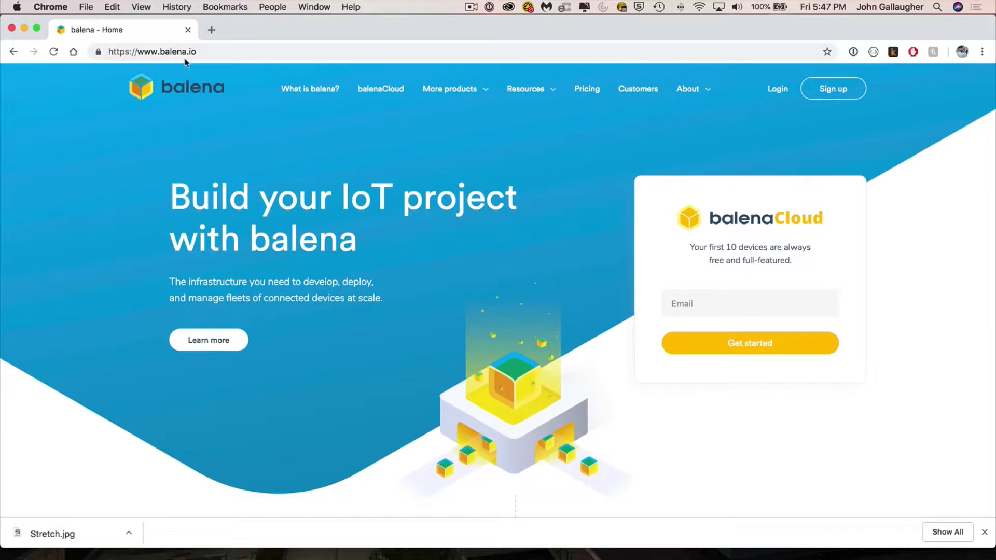
Via More products > balenaEtcher, download the macOS balenaEtcher 1.4.9 DMG to the Desktop
click(451, 89)
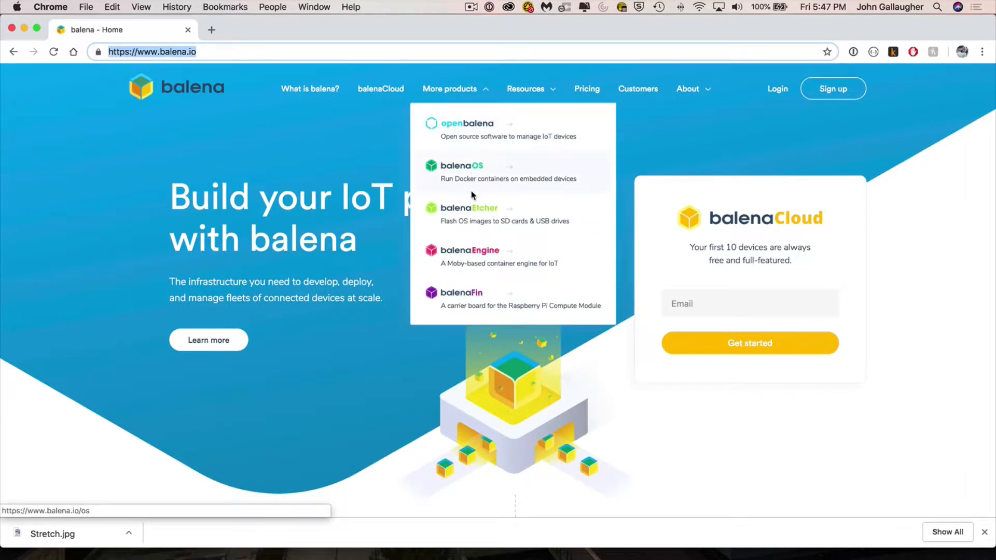
click(468, 207)
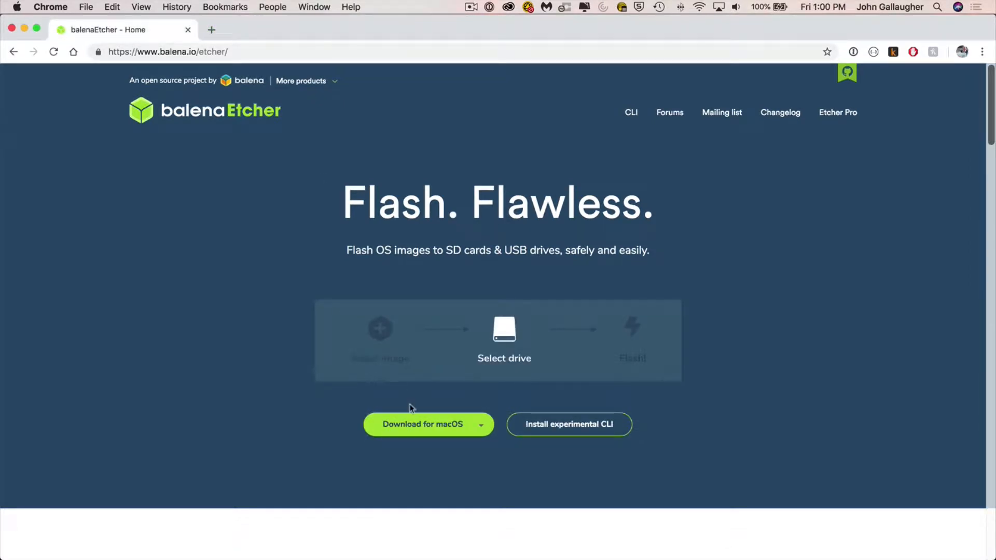
mouse_move(511, 434)
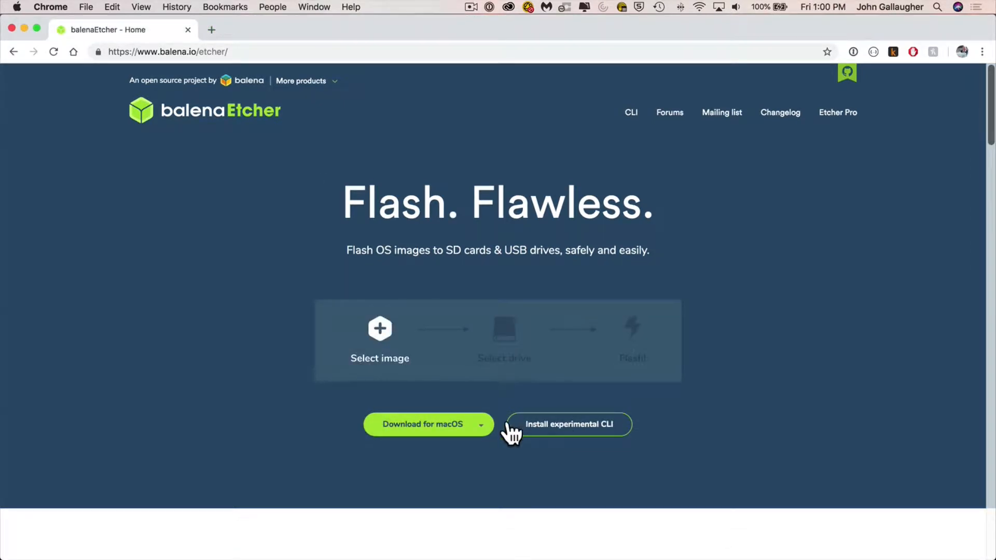
click(422, 425)
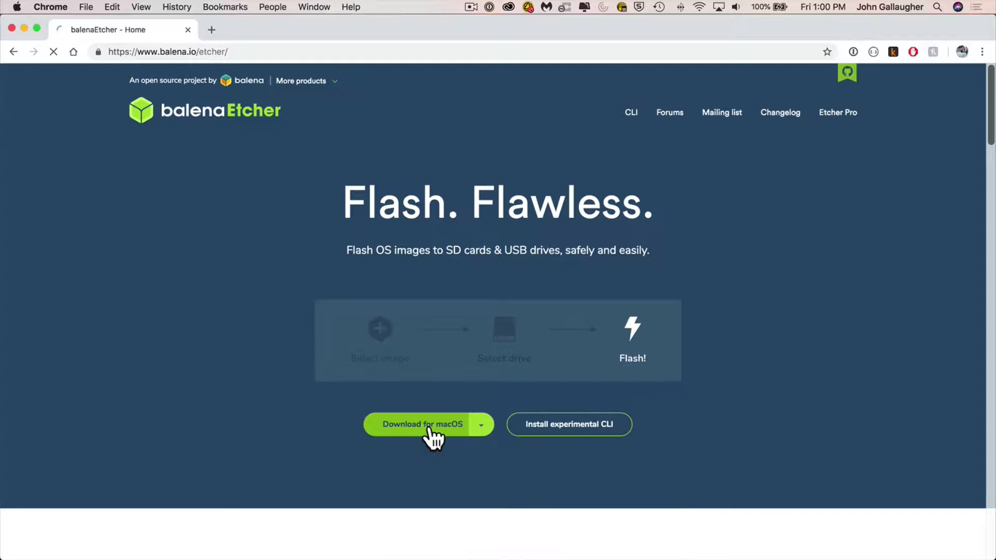
click(422, 424)
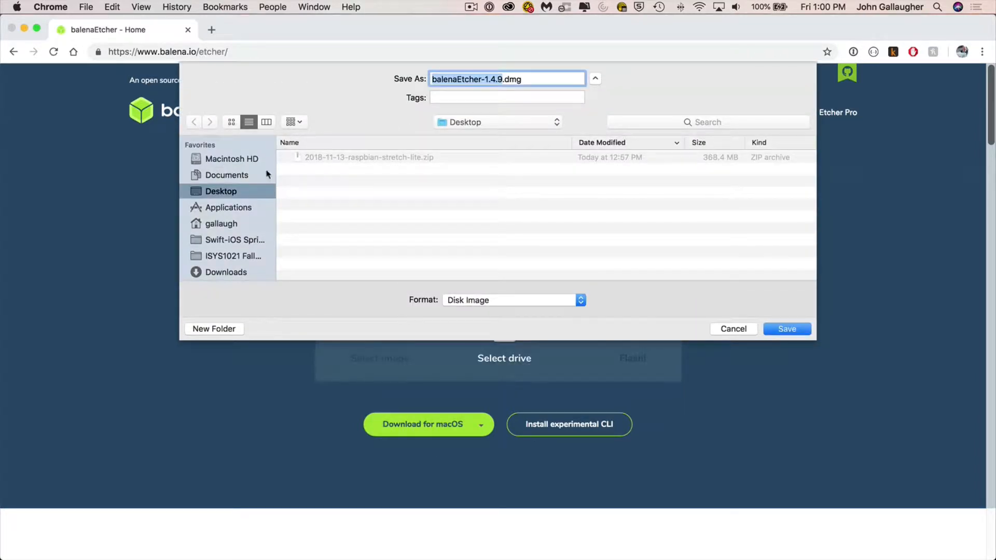
click(787, 329)
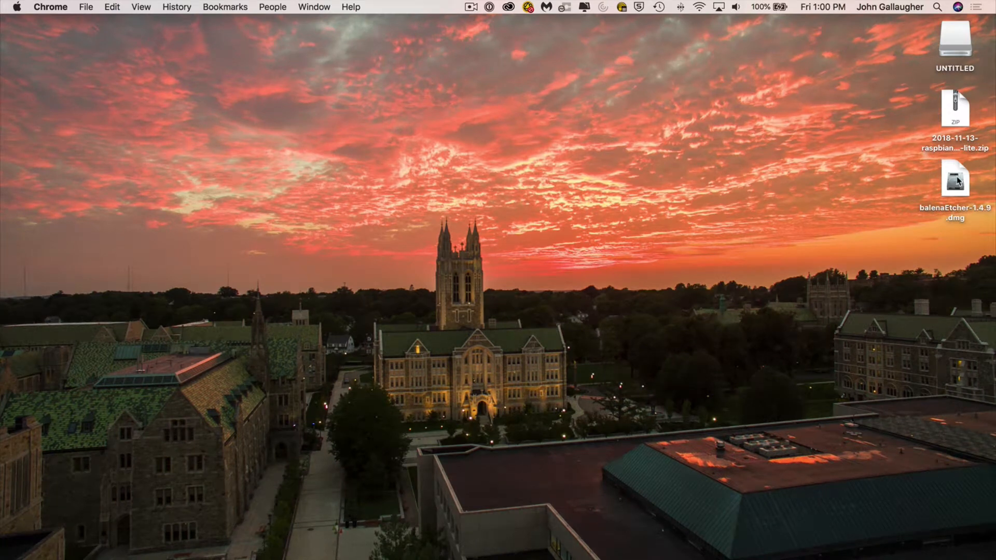
Mount balenaEtcher-1.4.9.dmg and launch the Etcher app, approving the downloaded-app warning
double_click(954, 179)
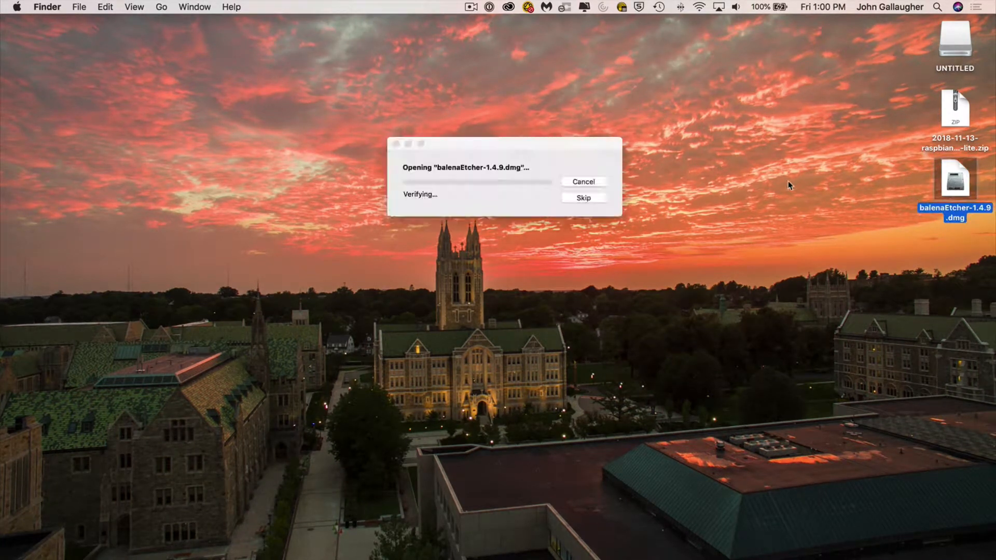
mouse_move(583, 238)
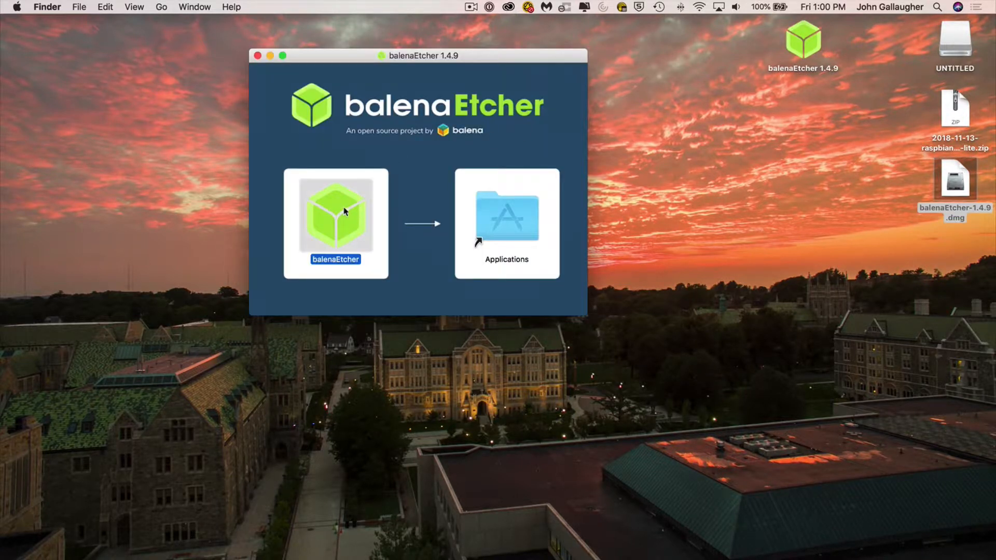
mouse_move(504, 219)
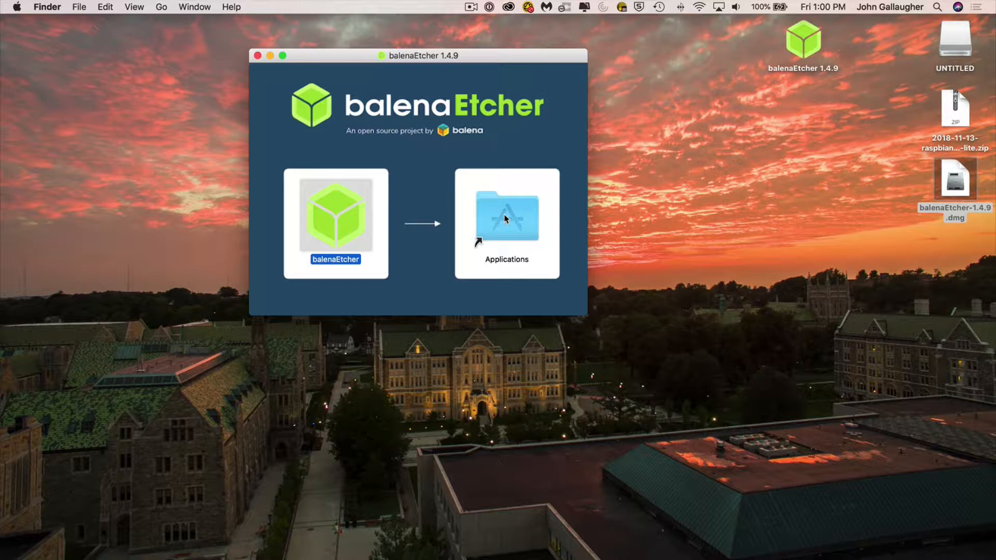
mouse_move(339, 225)
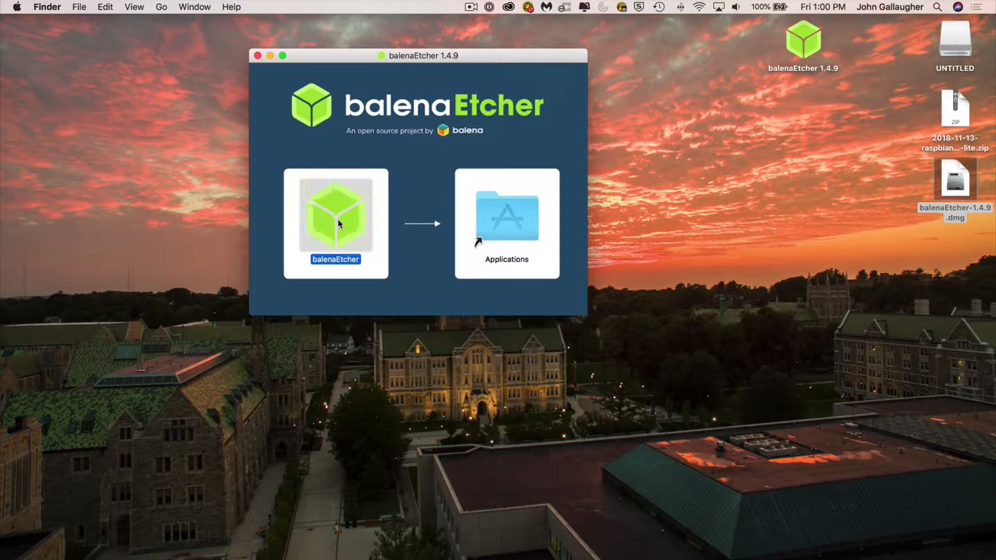
mouse_move(331, 211)
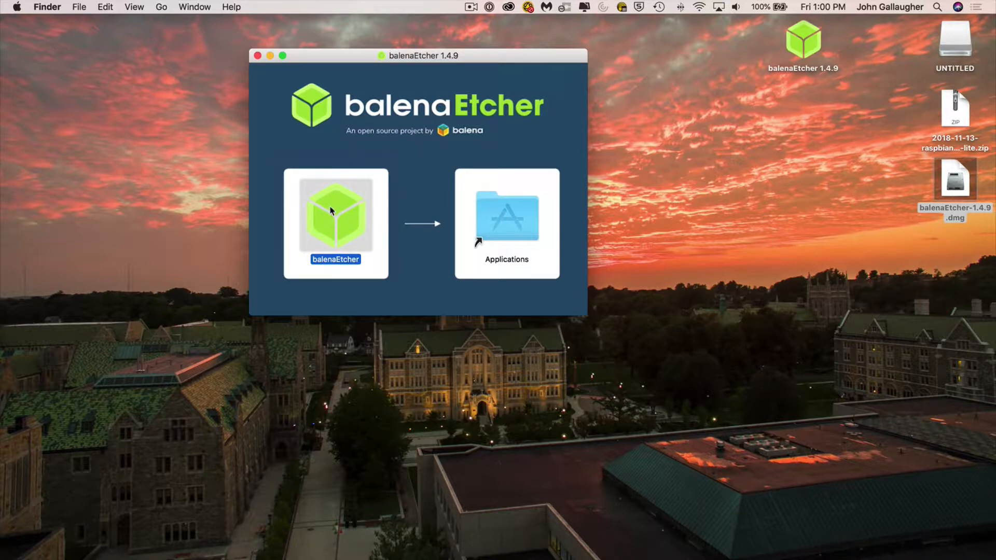
double_click(335, 215)
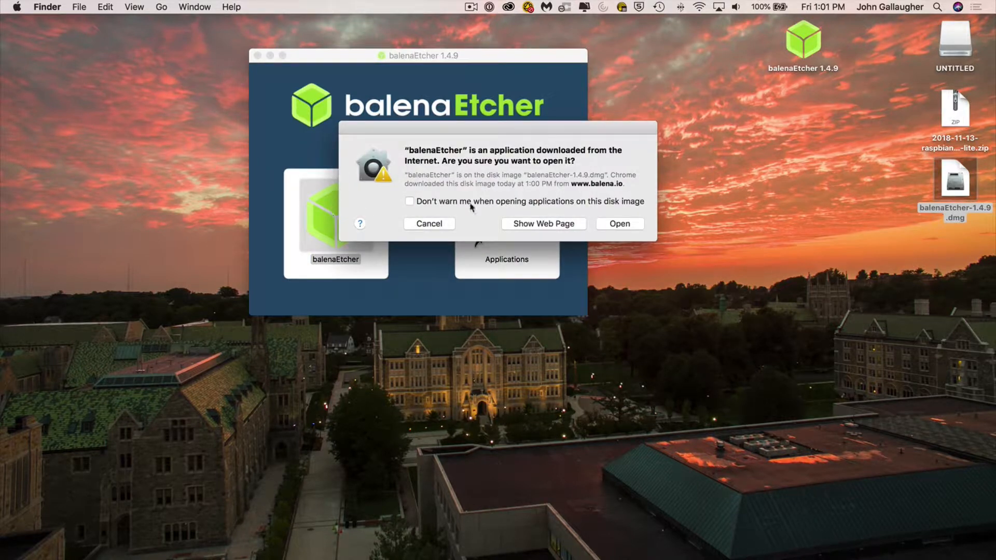
click(618, 223)
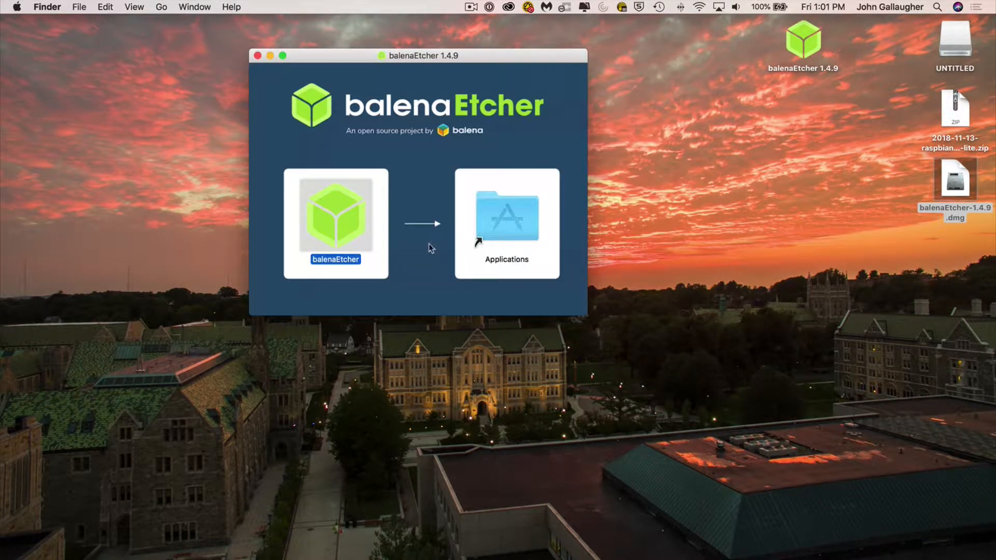
double_click(335, 213)
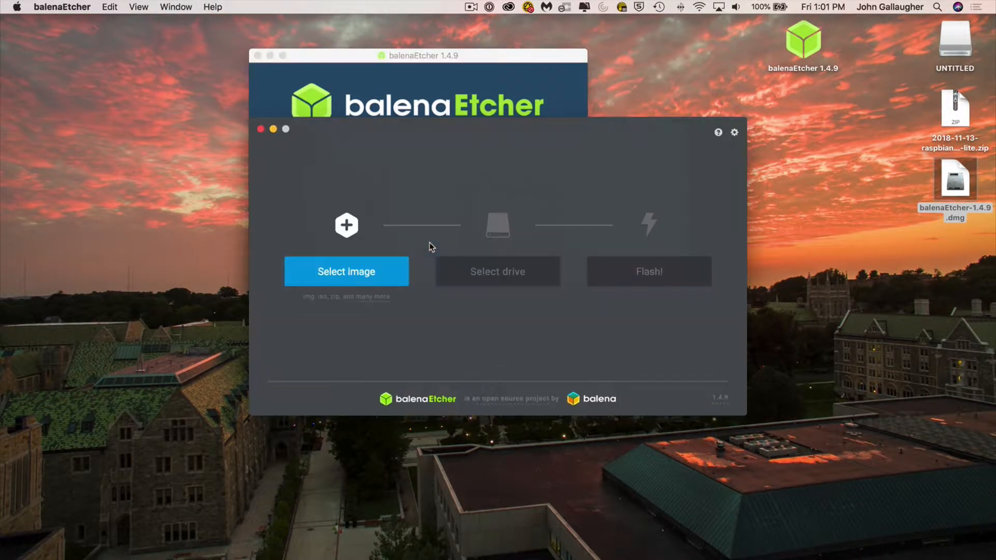
Choose the raspbian-stretch-lite.zip from the Desktop as the image to flash
click(347, 271)
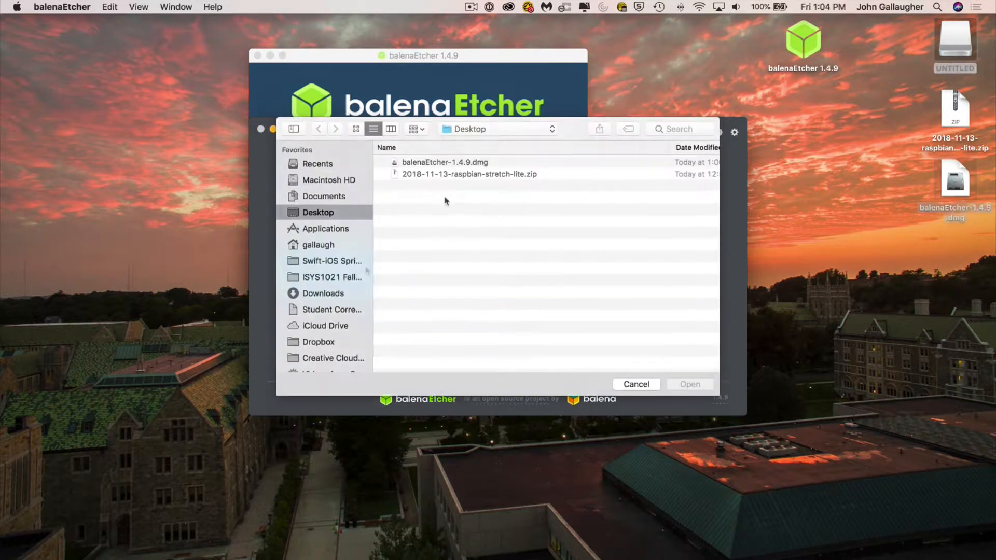
click(469, 174)
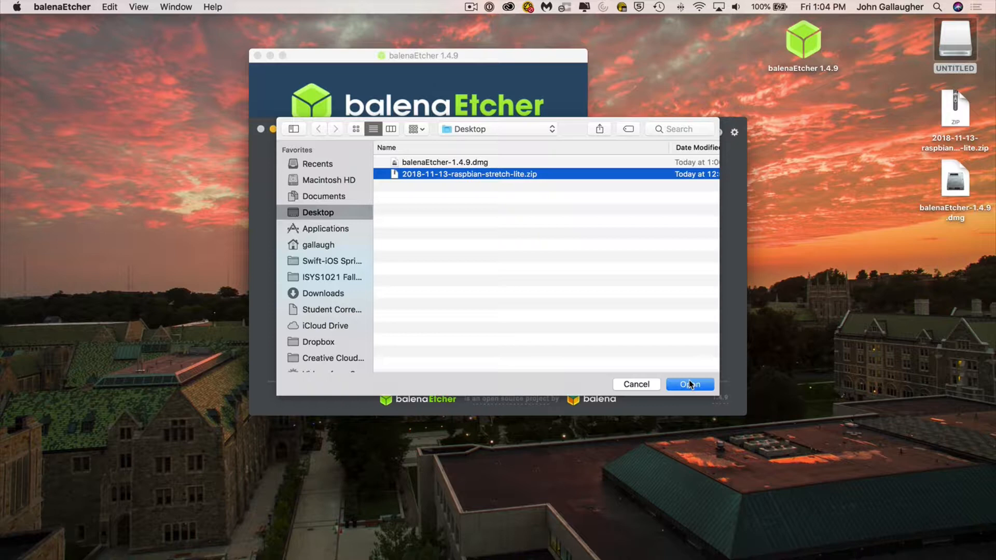
click(689, 384)
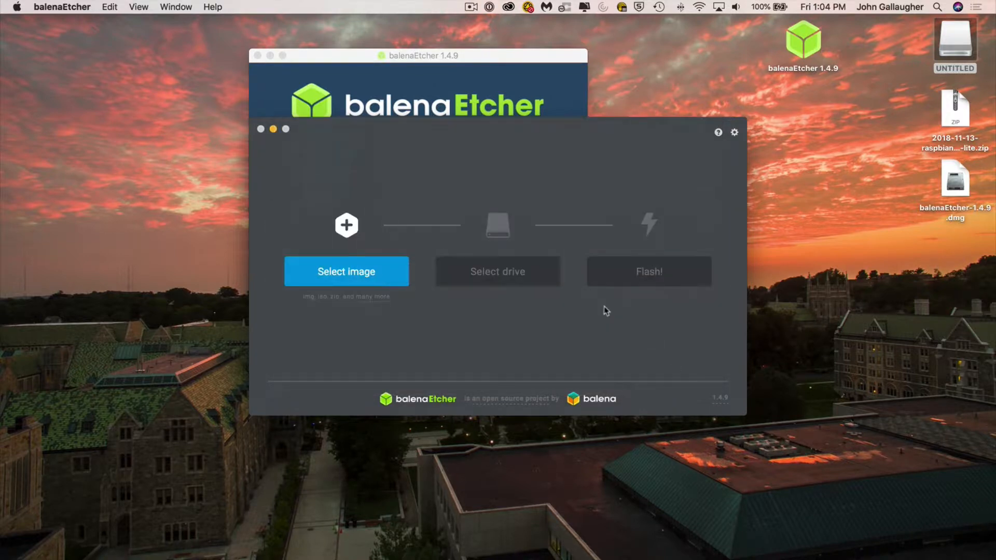
Select the 63.86 GB SD card as the target drive and continue
click(497, 270)
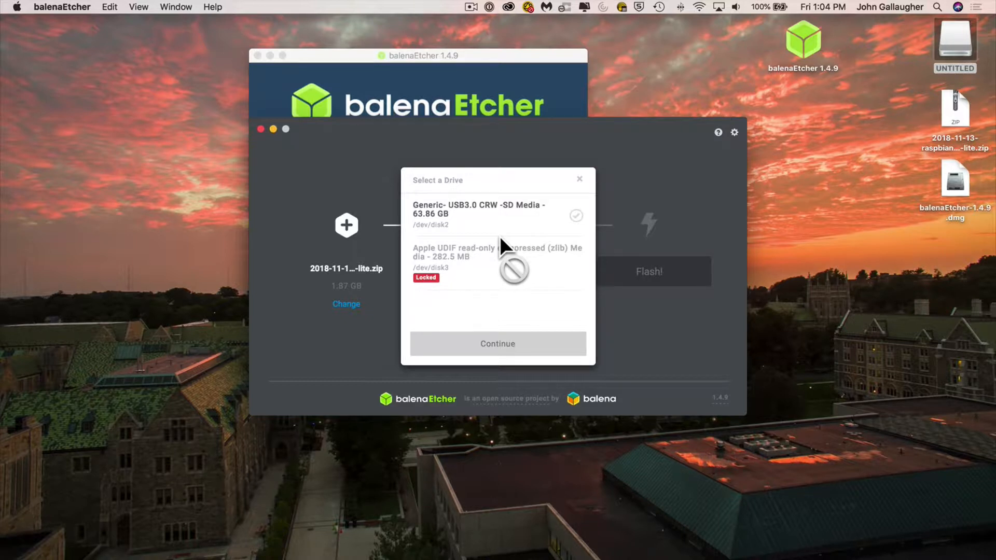
mouse_move(488, 222)
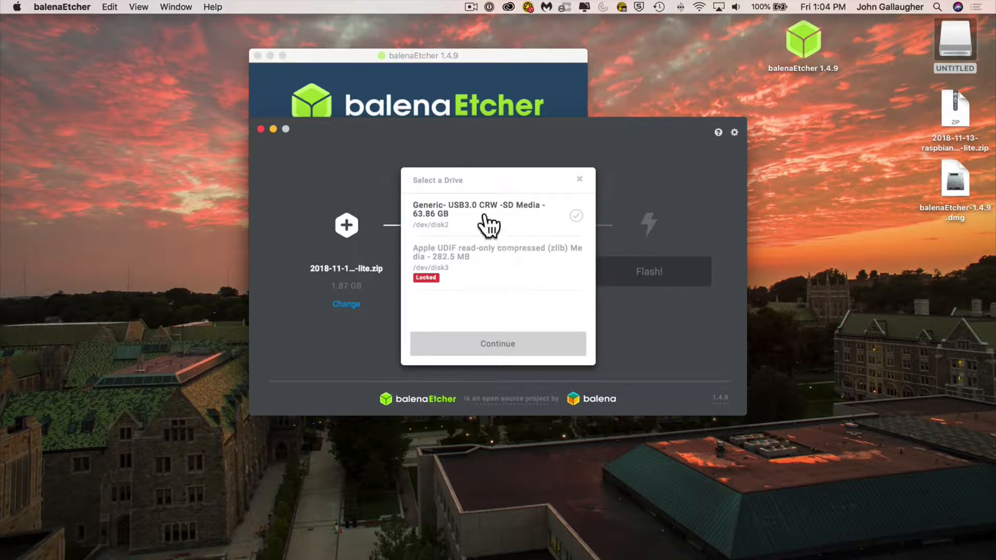
click(488, 209)
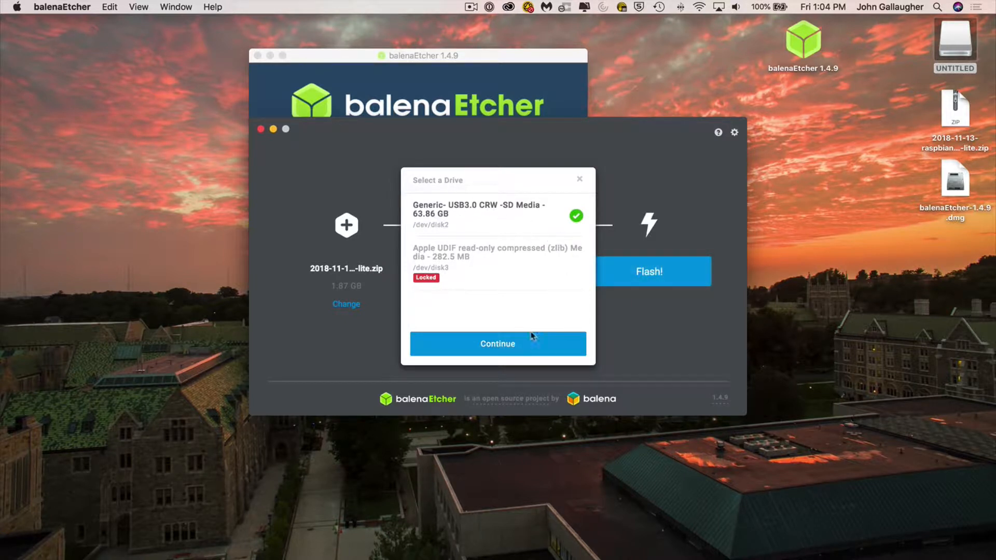
click(497, 344)
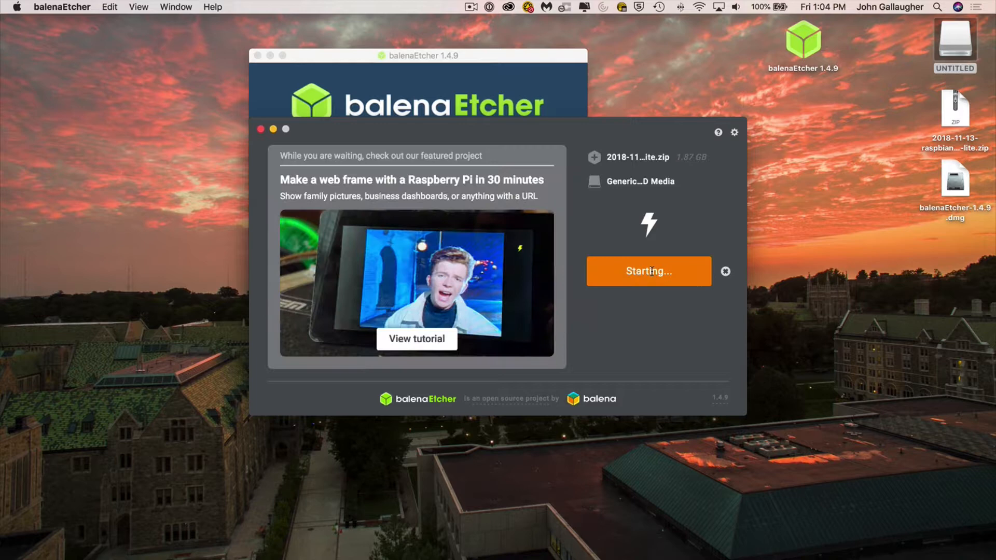
Flash the image to the card, authorising Etcher with the macOS administrator password
click(648, 270)
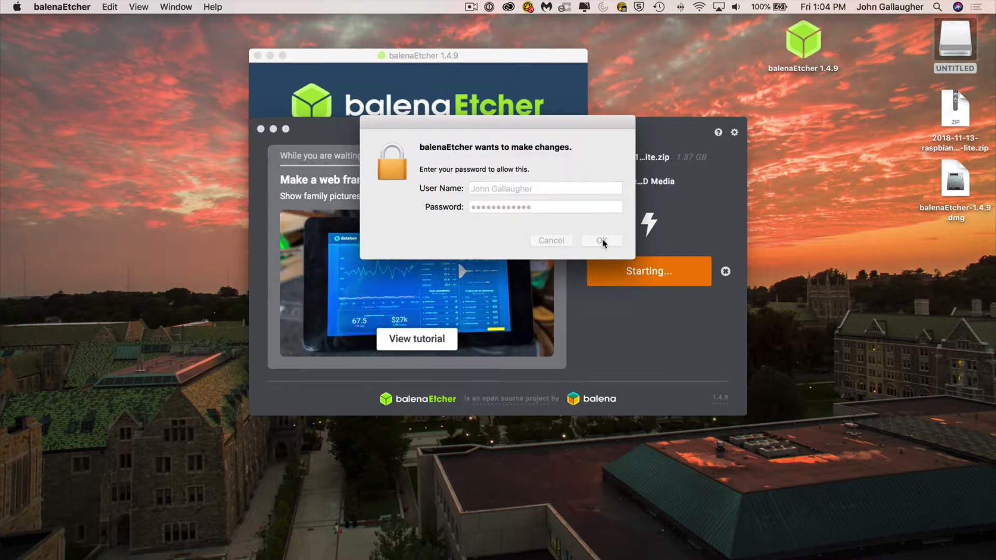
click(600, 239)
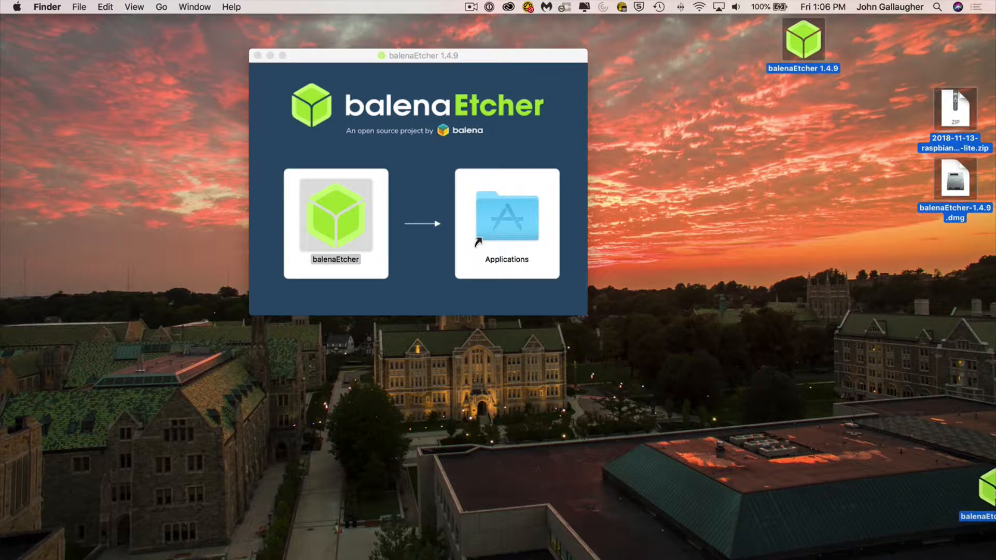
Close the balenaEtcher disk image window so the reinserted card mounts as boot
click(259, 55)
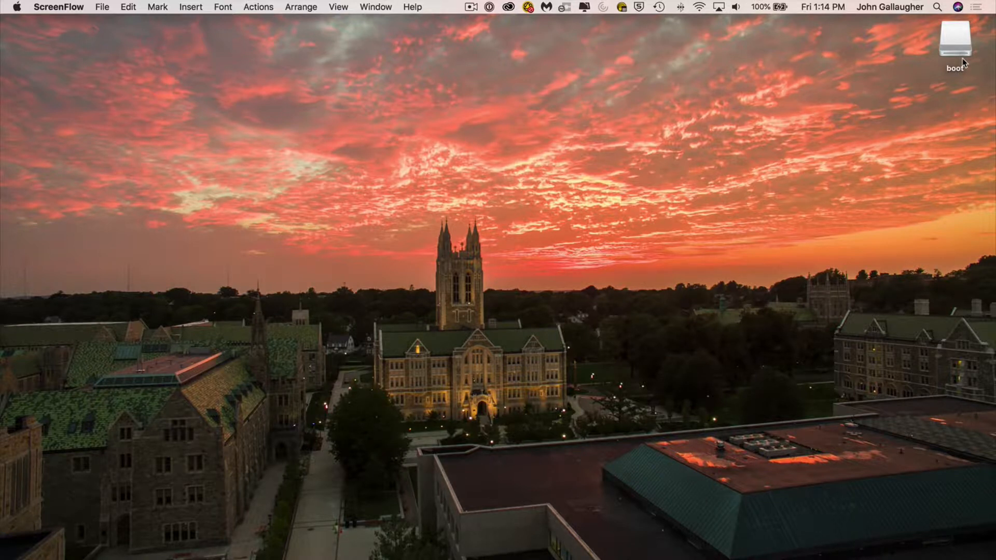
mouse_move(953, 45)
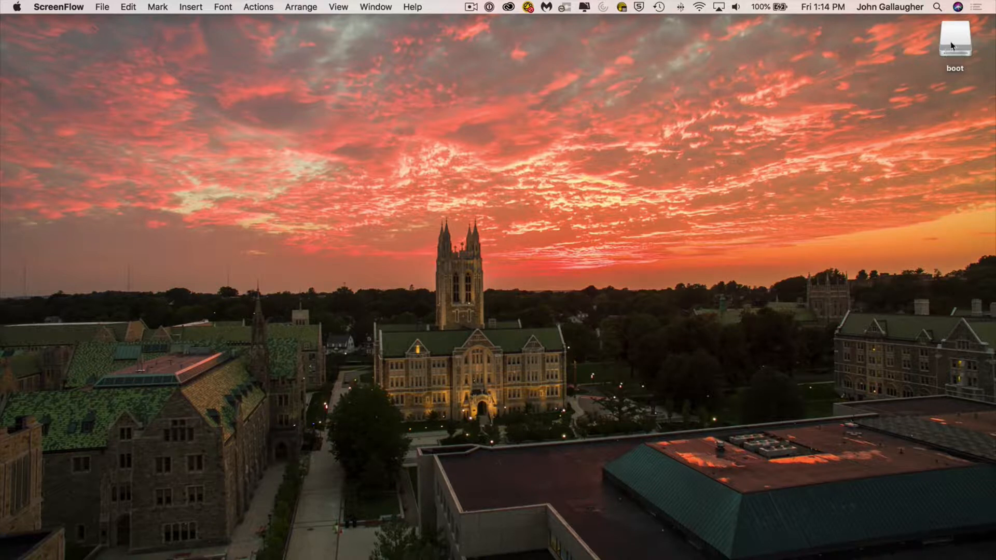
mouse_move(926, 197)
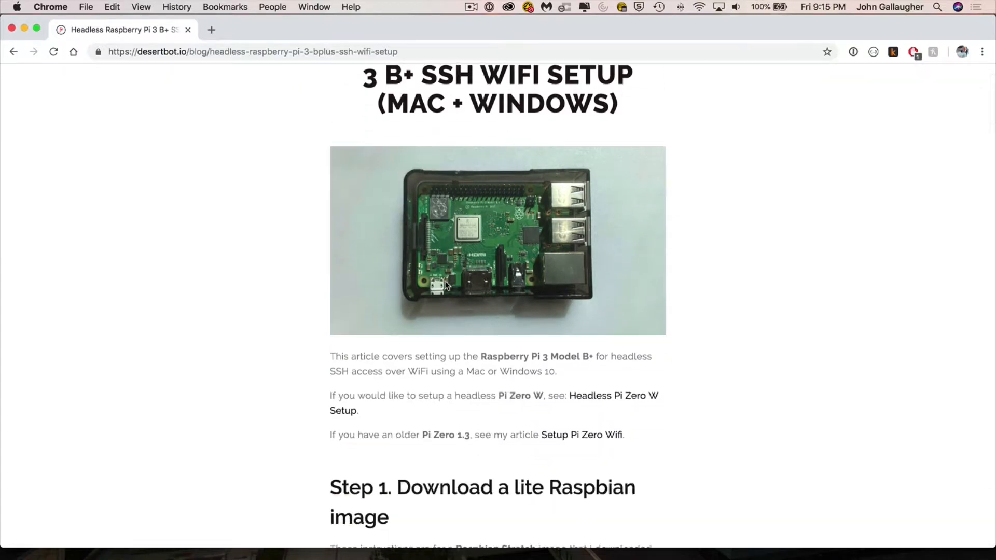
Scroll the desertbot.io guide down to Step 3, Enable ssh, with its Mac touch command
scroll(down, 3)
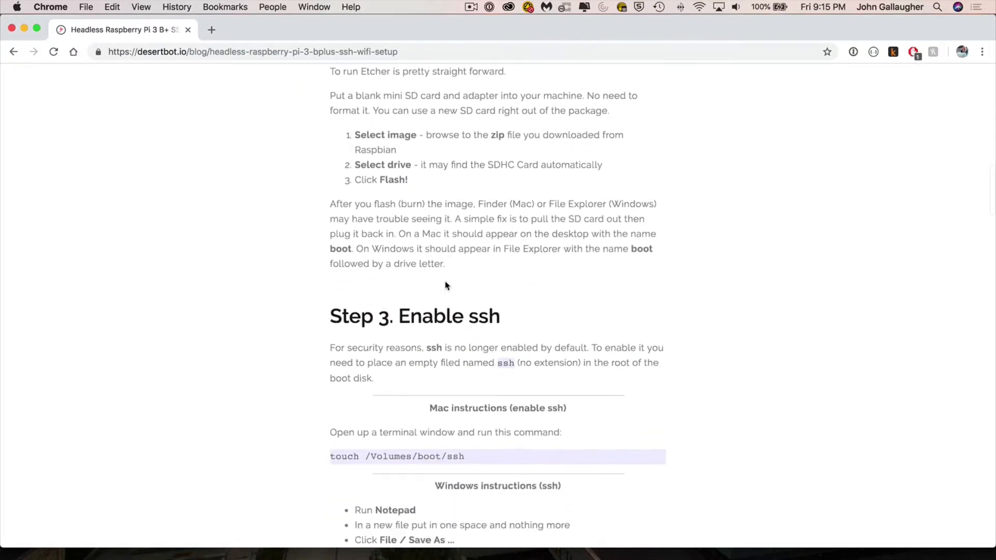
scroll(down, 3)
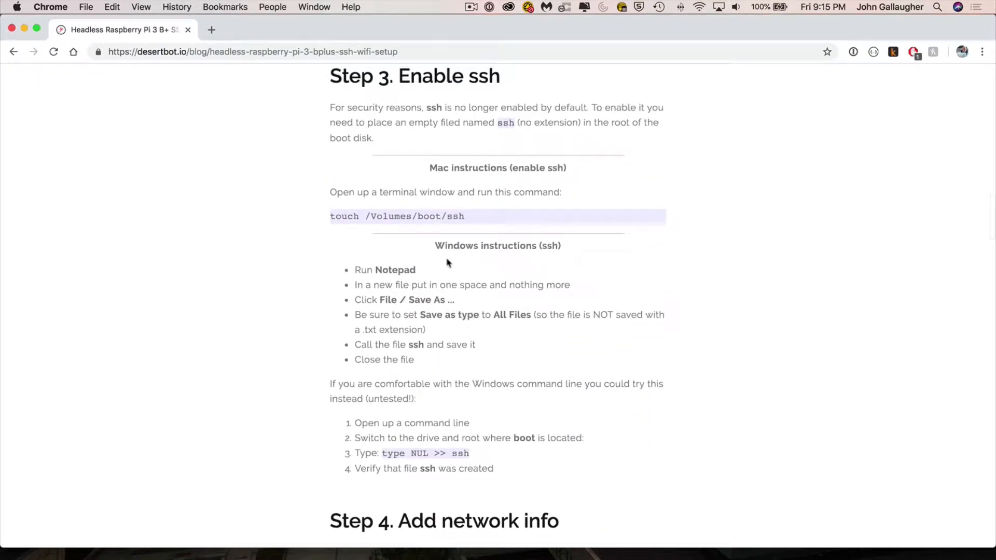
mouse_move(352, 227)
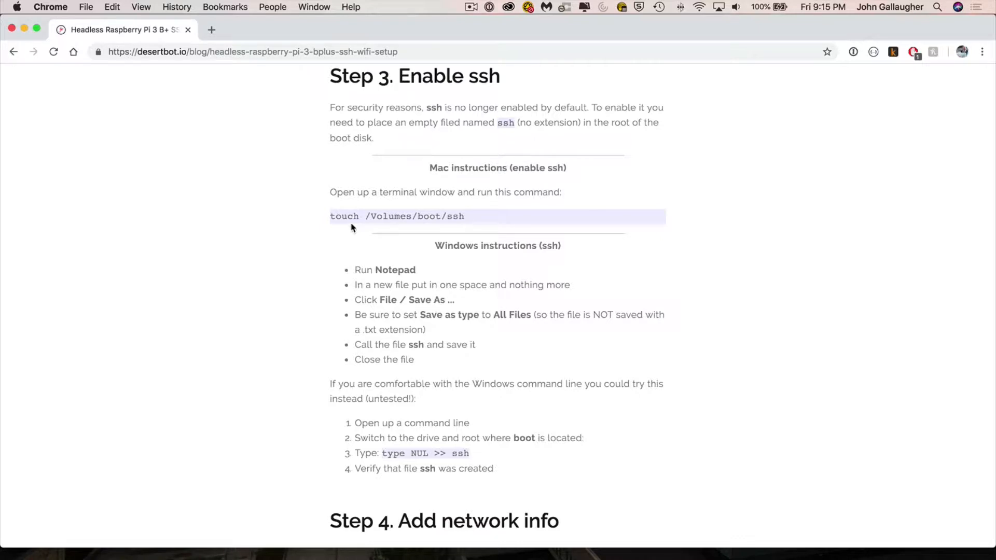
mouse_move(581, 227)
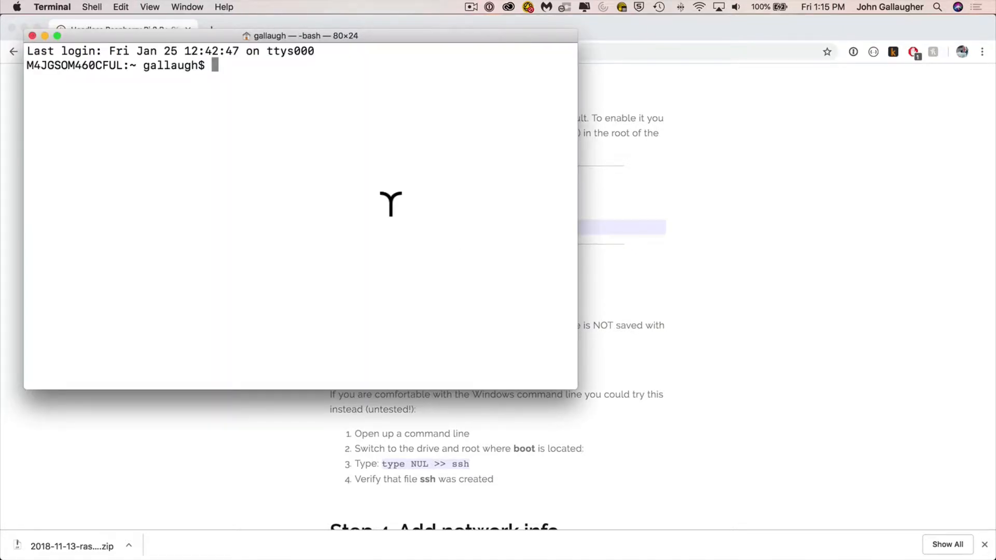
Create an empty ssh file on /Volumes/boot, then cd into the boot volume and list its files
text(touch /Volumes/boot/ssh)
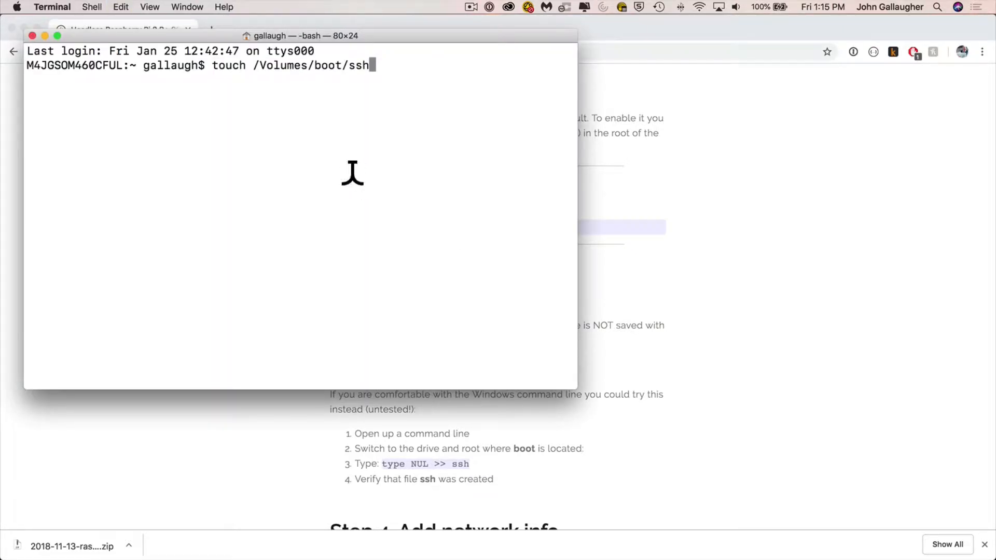
key(Return)
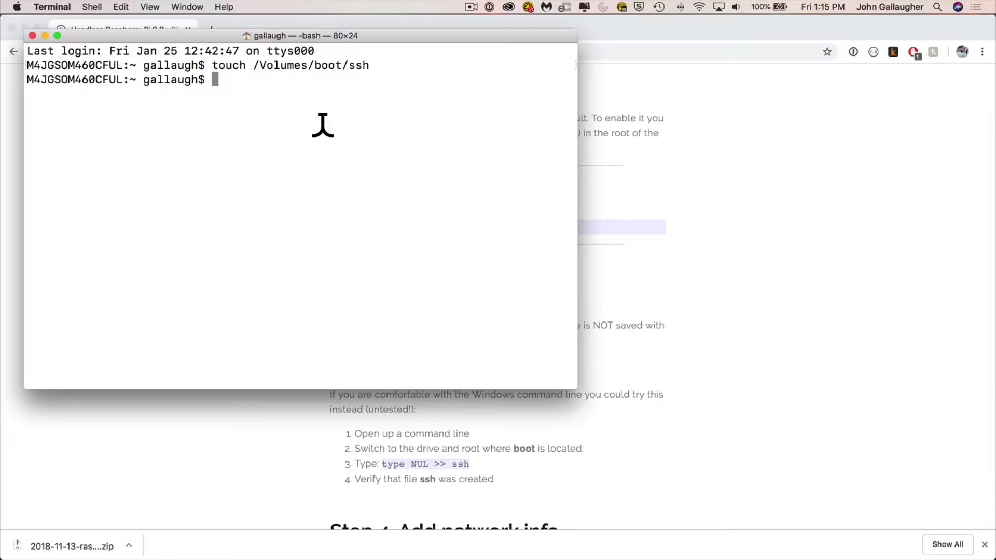
text(cd)
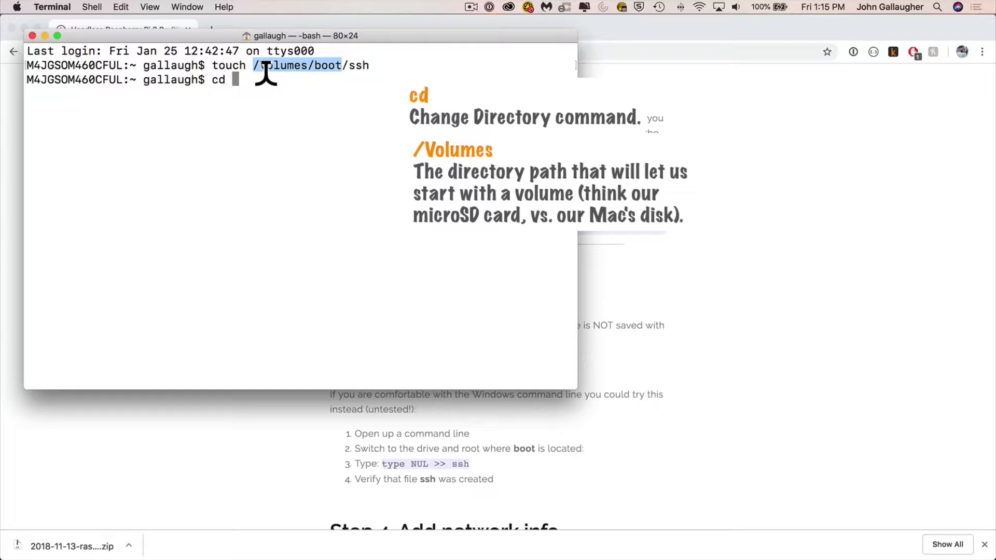
key(Return)
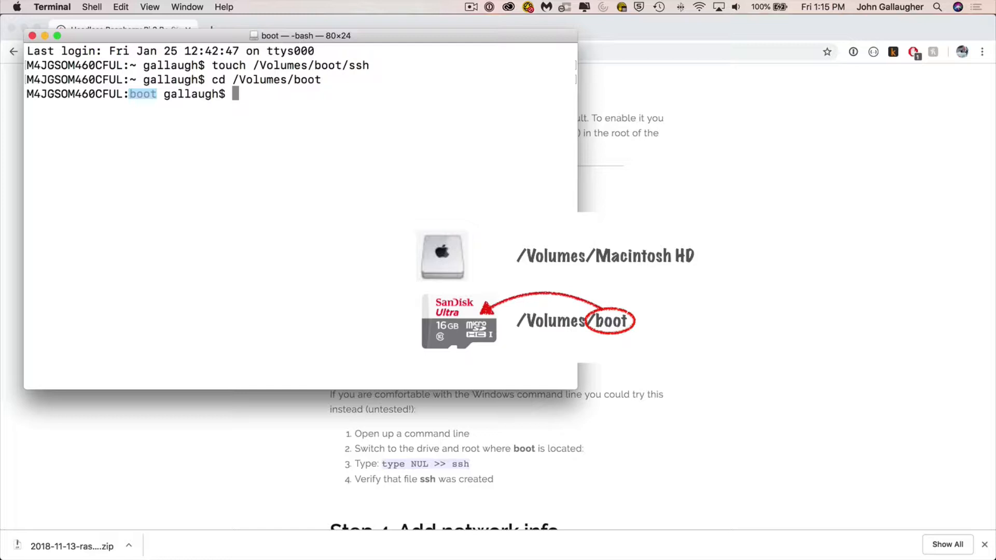
text(ls)
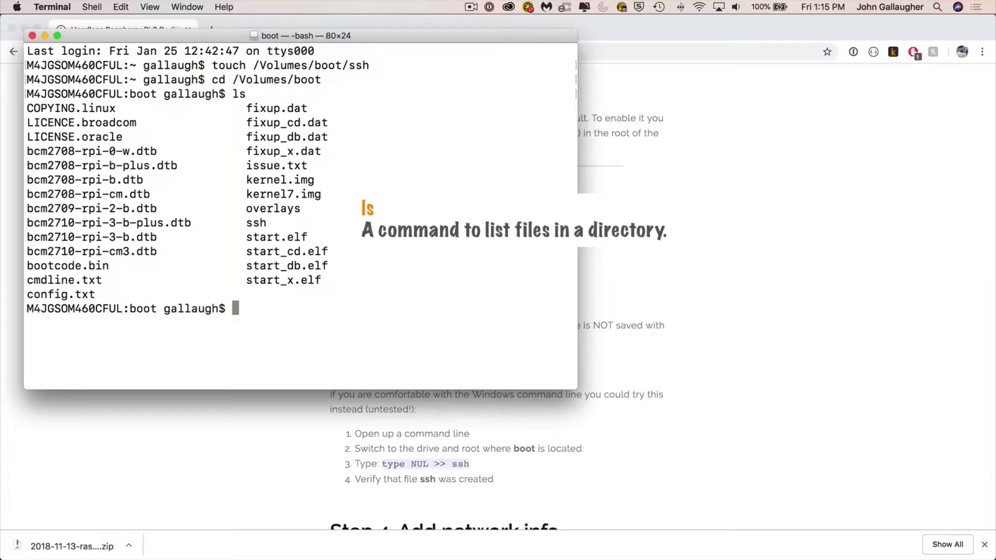
mouse_move(279, 188)
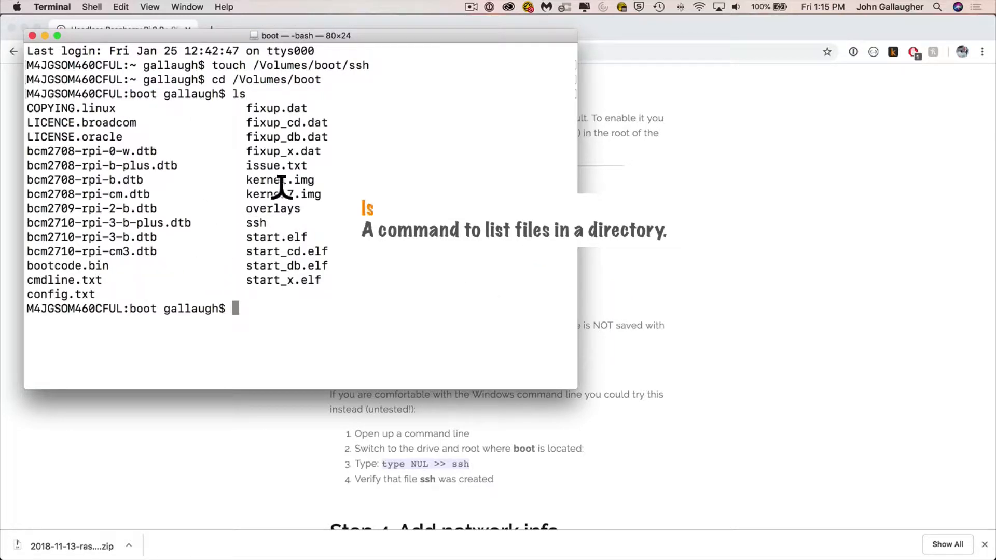
mouse_move(228, 219)
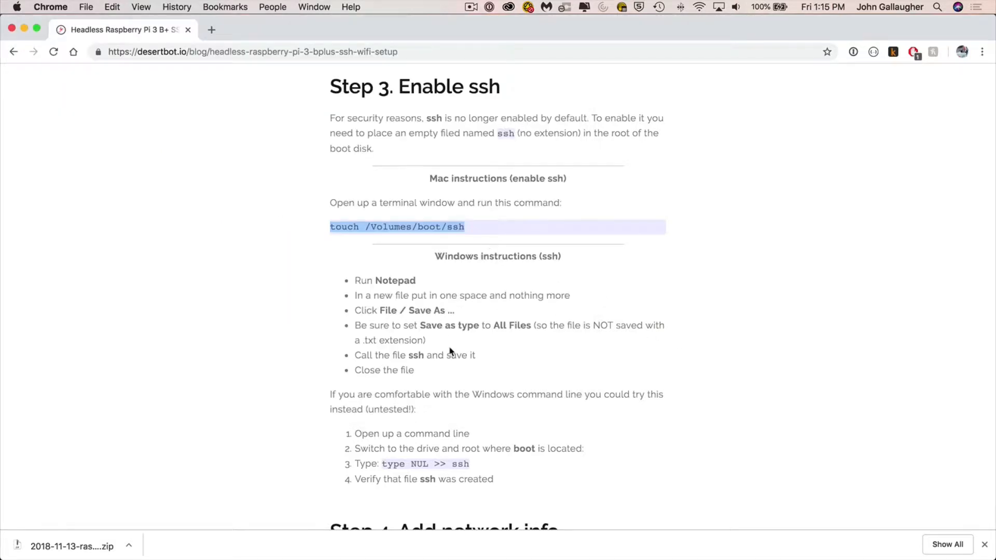
Scroll the guide down to Step 4, Add network info, with the wpa_supplicant.conf touch command
scroll(down, 3)
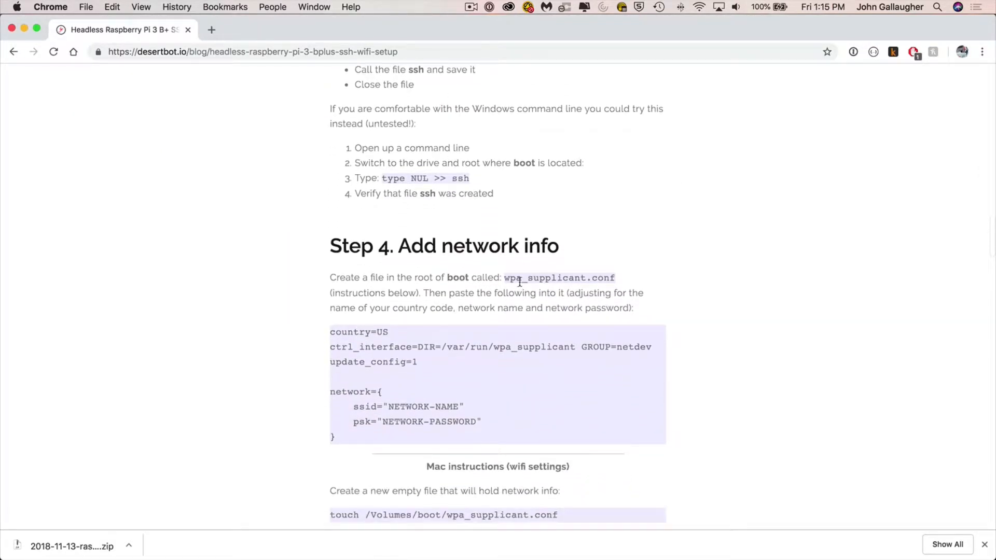
scroll(down, 3)
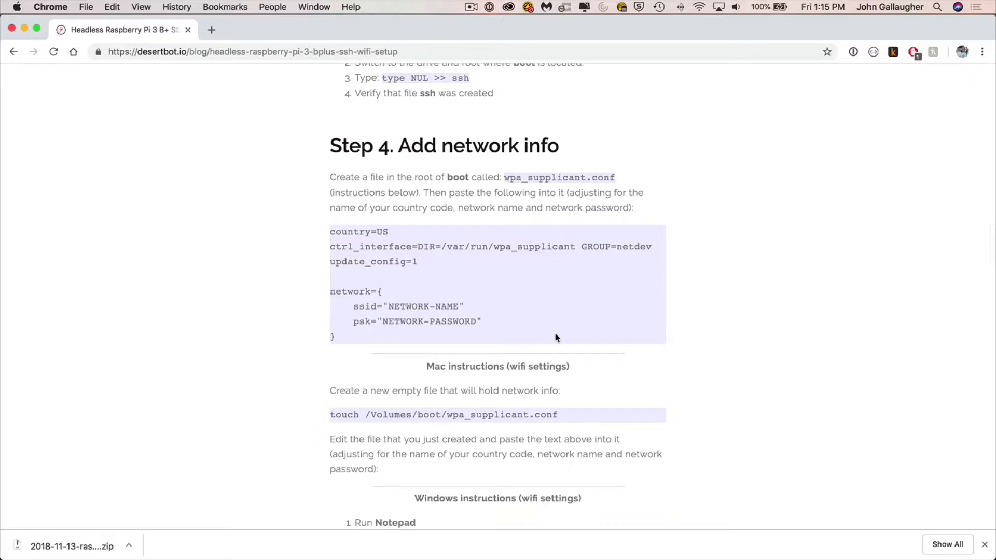
scroll(down, 3)
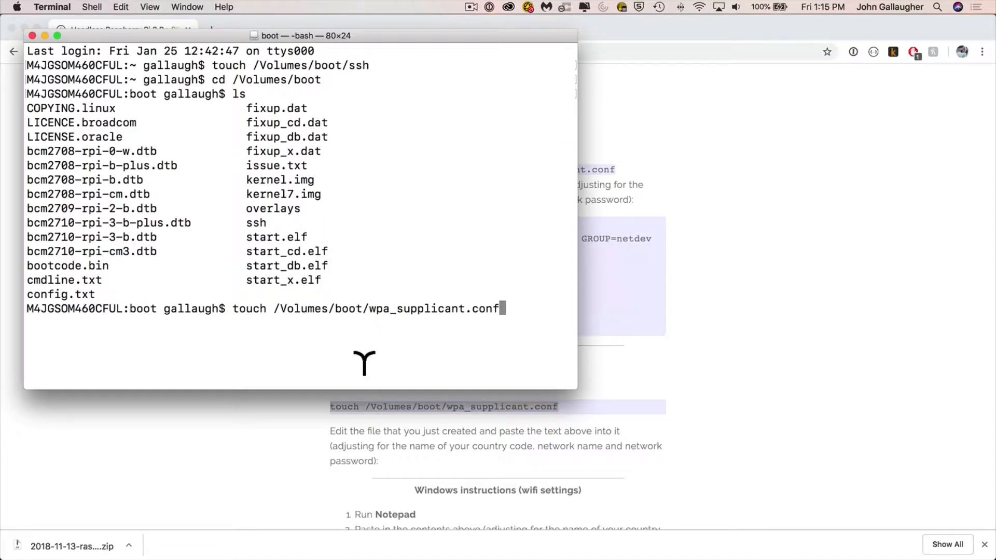
Create the empty wpa_supplicant.conf on the boot volume and open it in nano
key(Return)
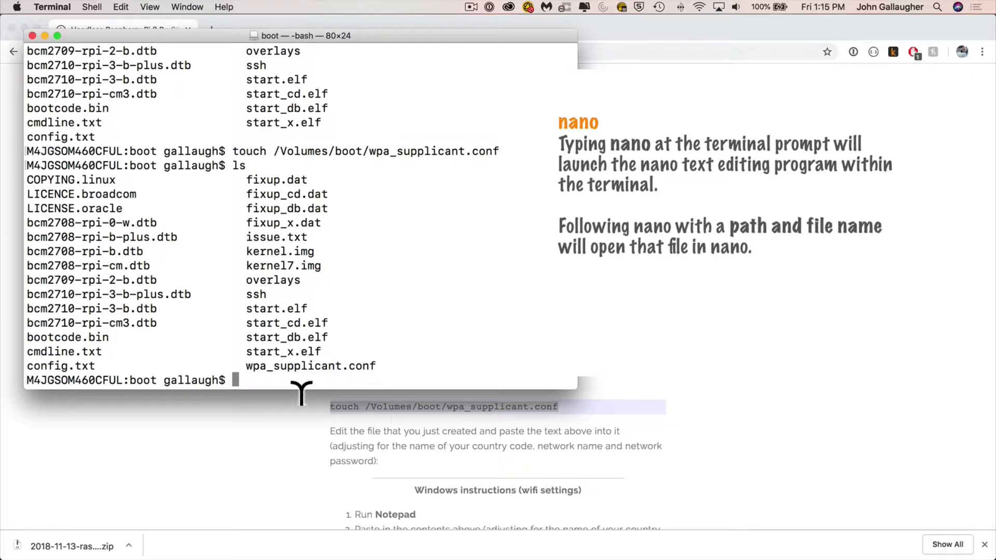
text(nano)
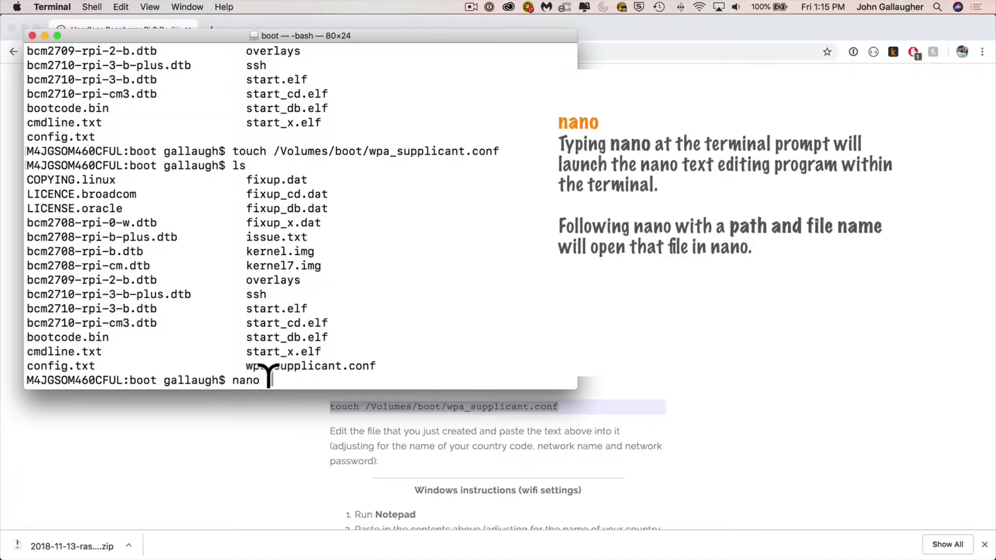
double_click(310, 366)
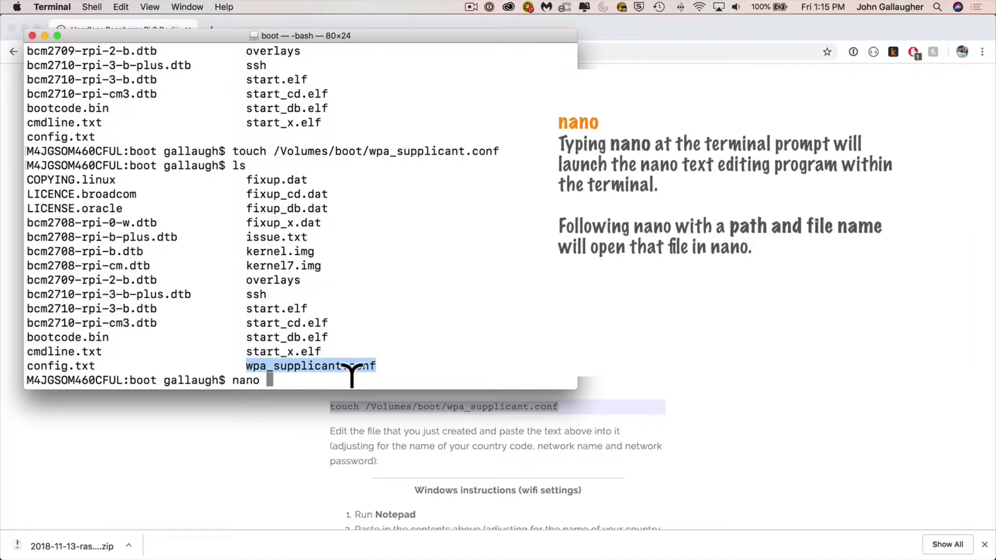
text(wpa_supplicant.conf)
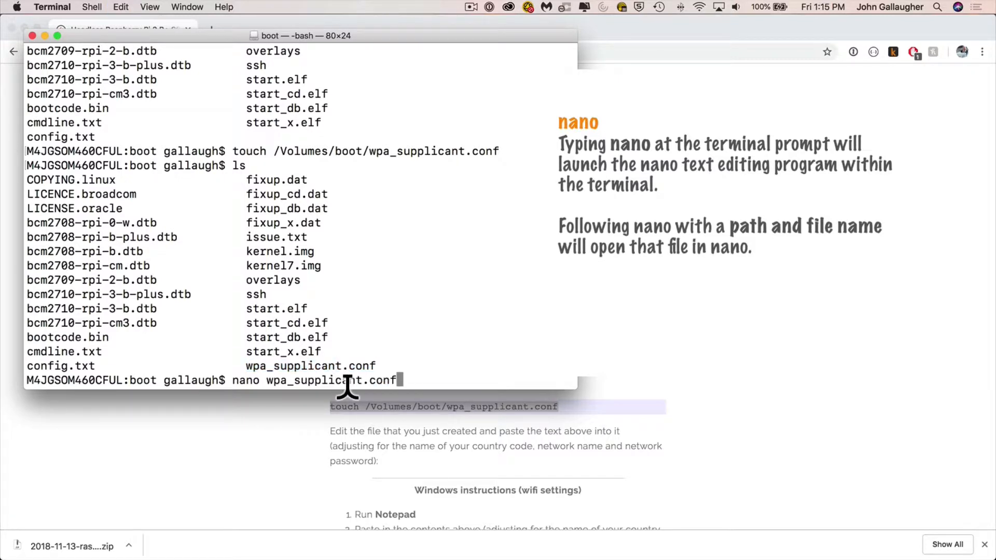
key(Return)
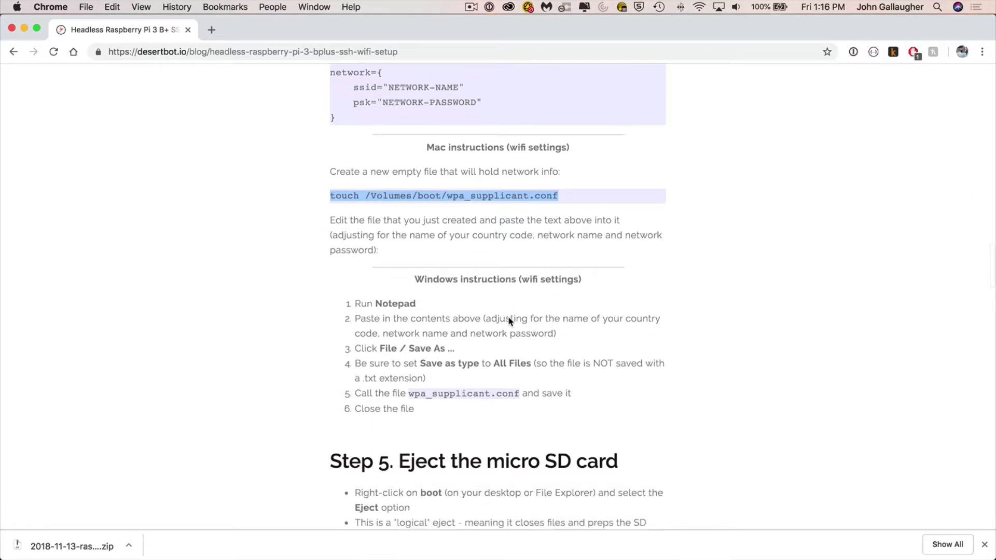
Paste the network block into wpa_supplicant.conf, check the country-code page, and return to nano
scroll(up, 3)
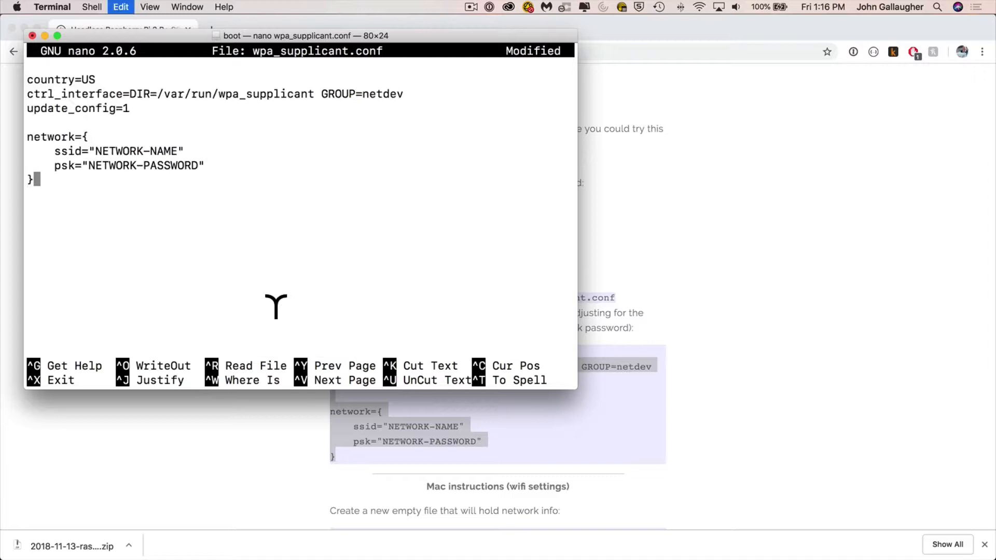
mouse_move(152, 171)
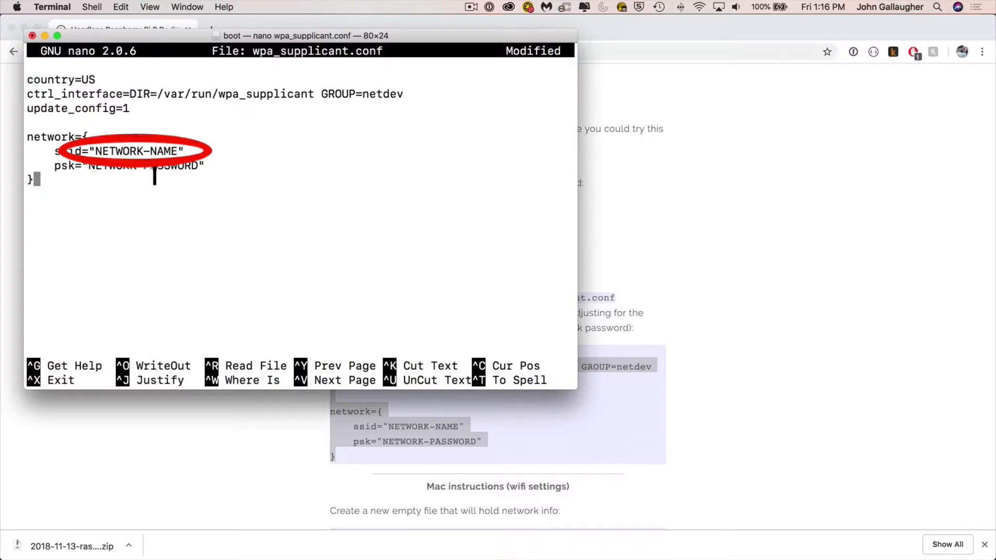
mouse_move(137, 152)
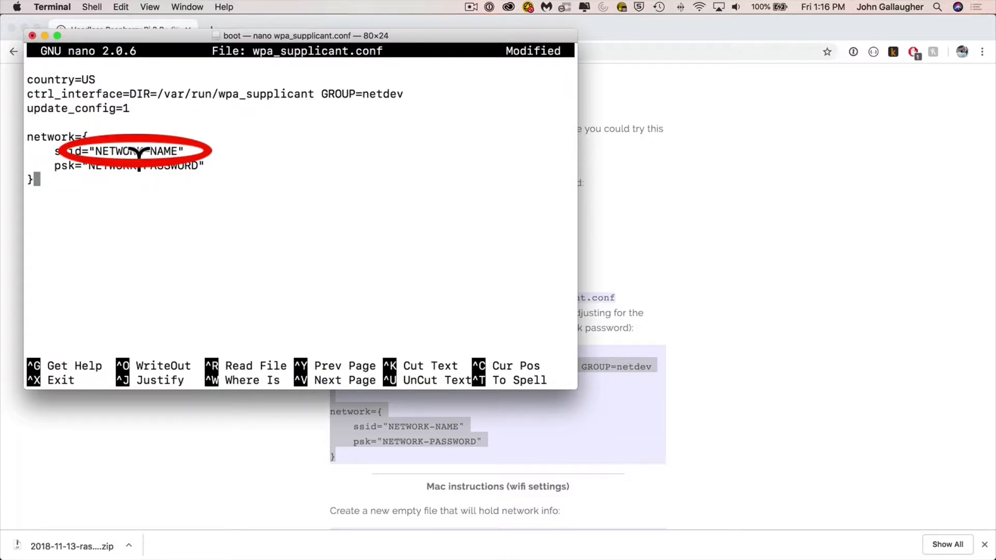
click(697, 7)
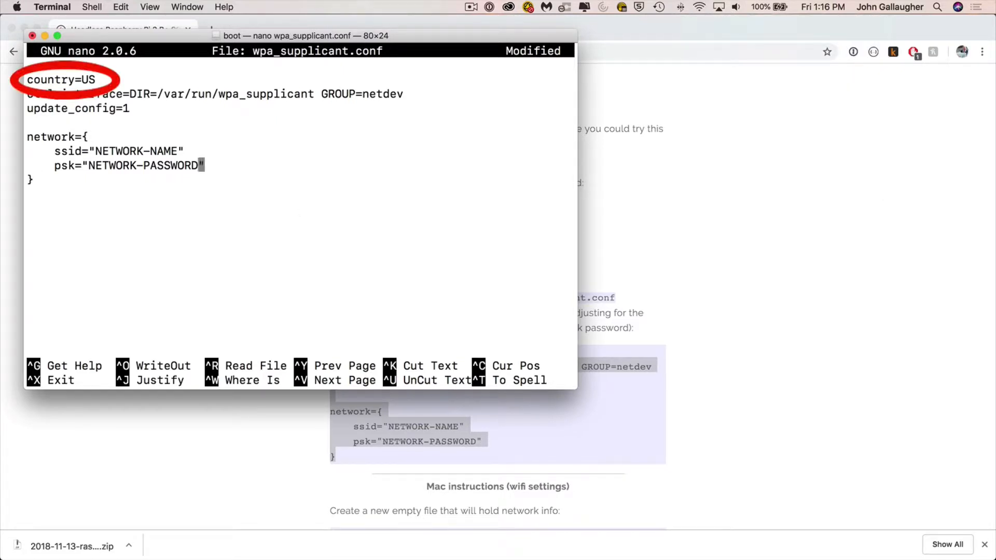
mouse_move(131, 93)
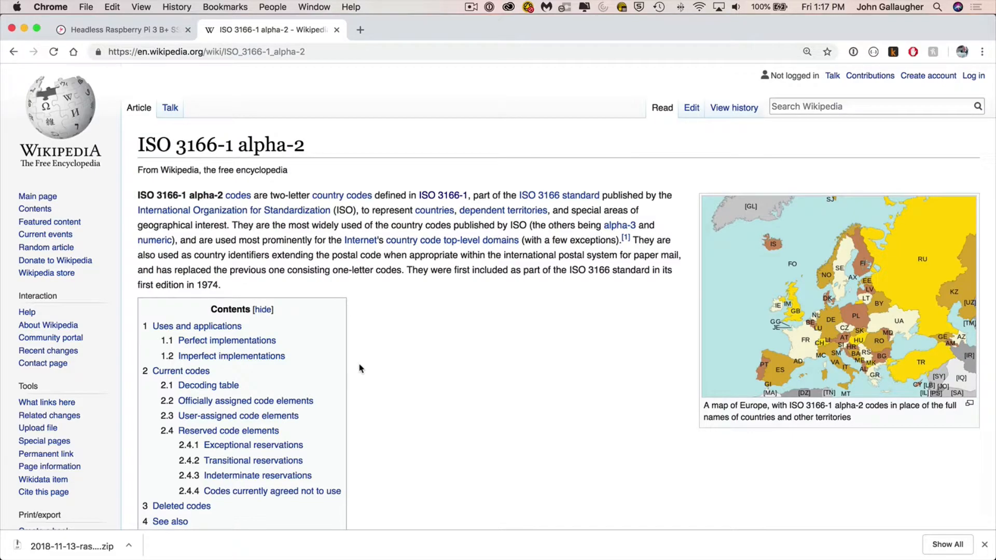
scroll(down, 3)
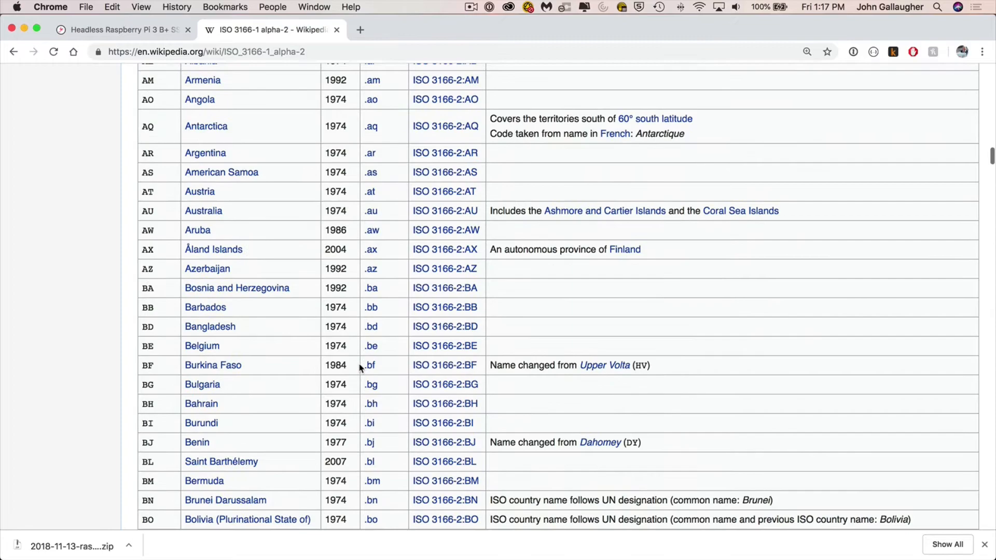
scroll(up, 3)
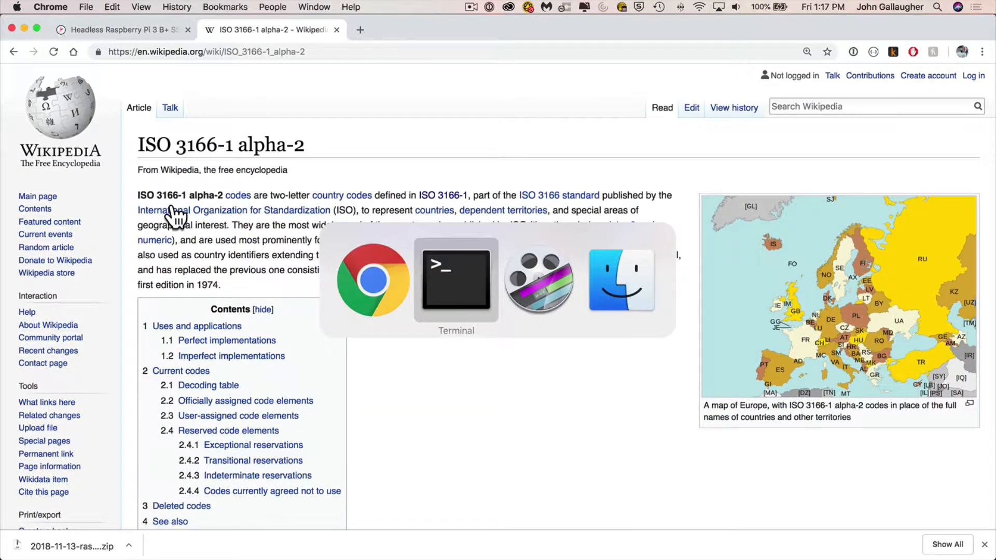
click(457, 279)
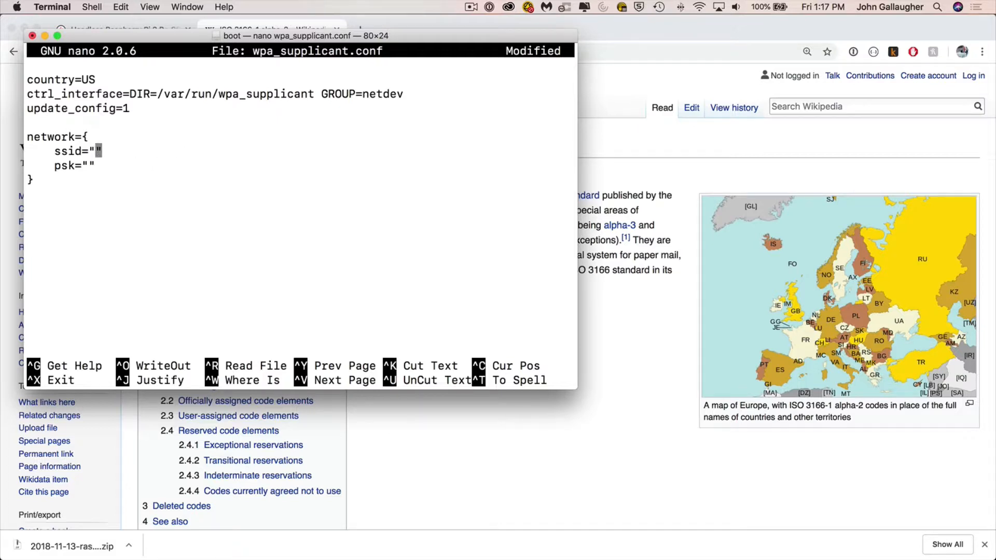
mouse_move(64, 381)
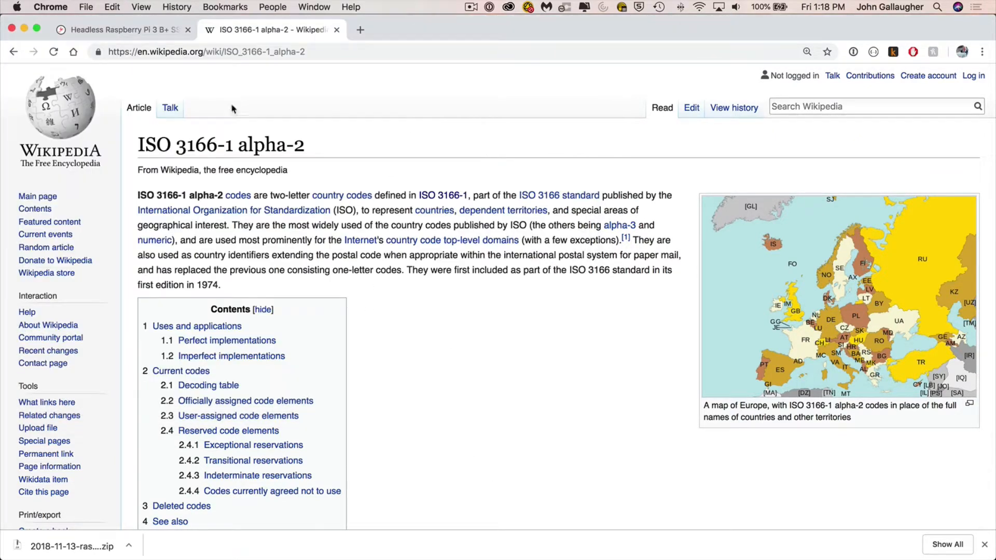
Scroll the tutorial to Step 7, Login over Wifi, and eject the boot card
click(117, 29)
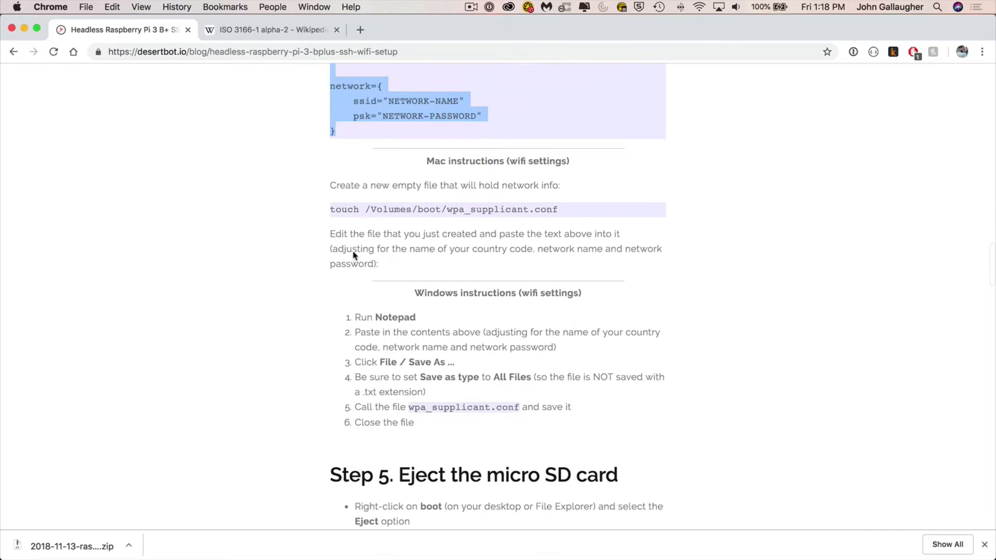
scroll(down, 3)
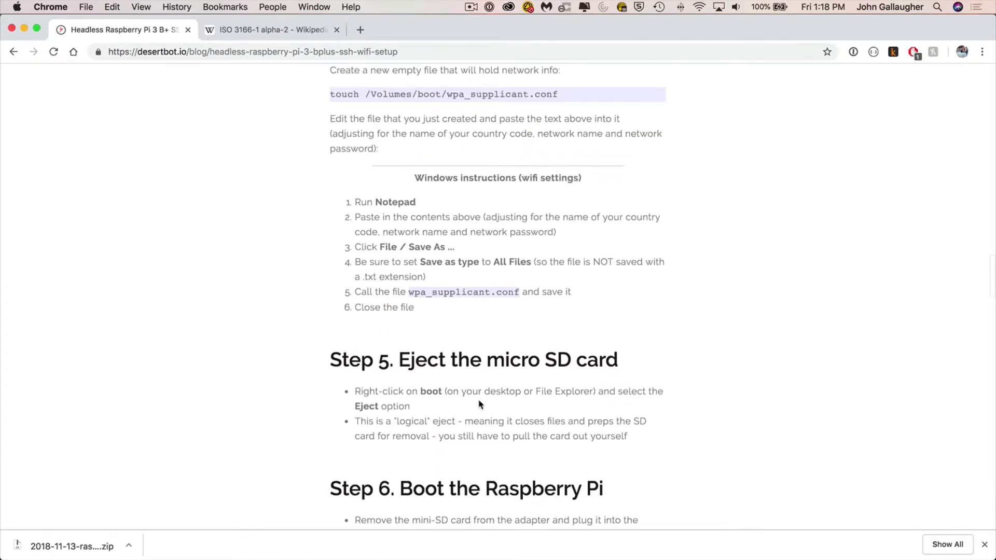
scroll(down, 3)
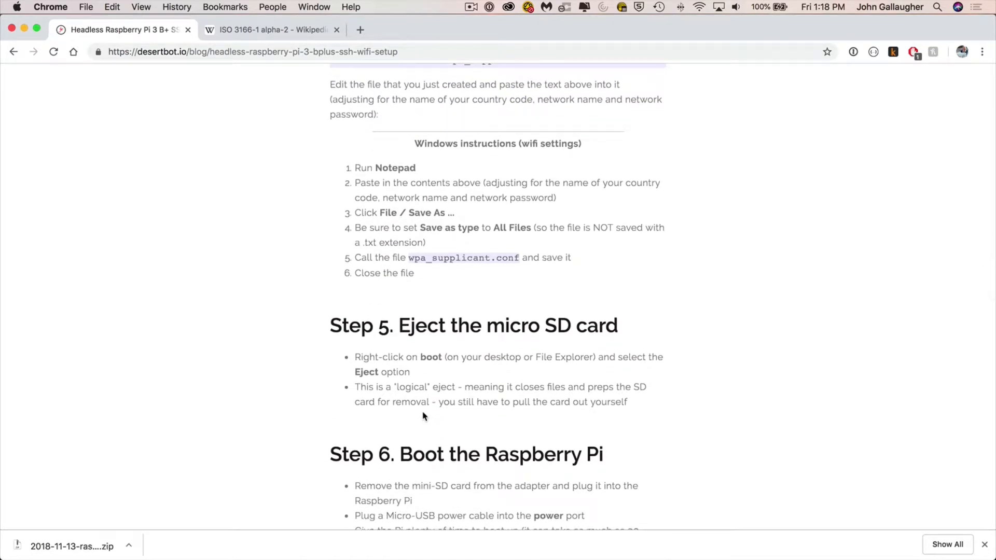
scroll(down, 3)
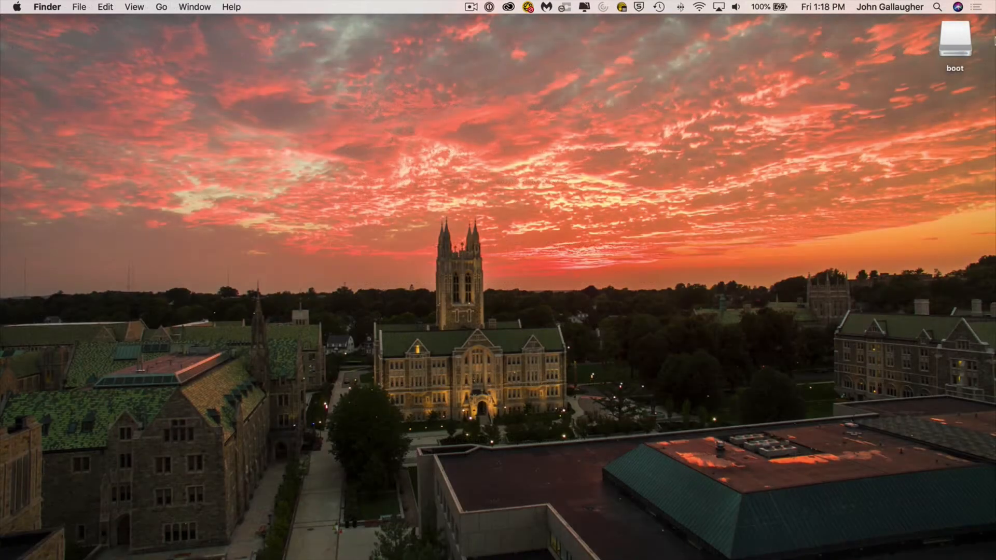
right_click(954, 40)
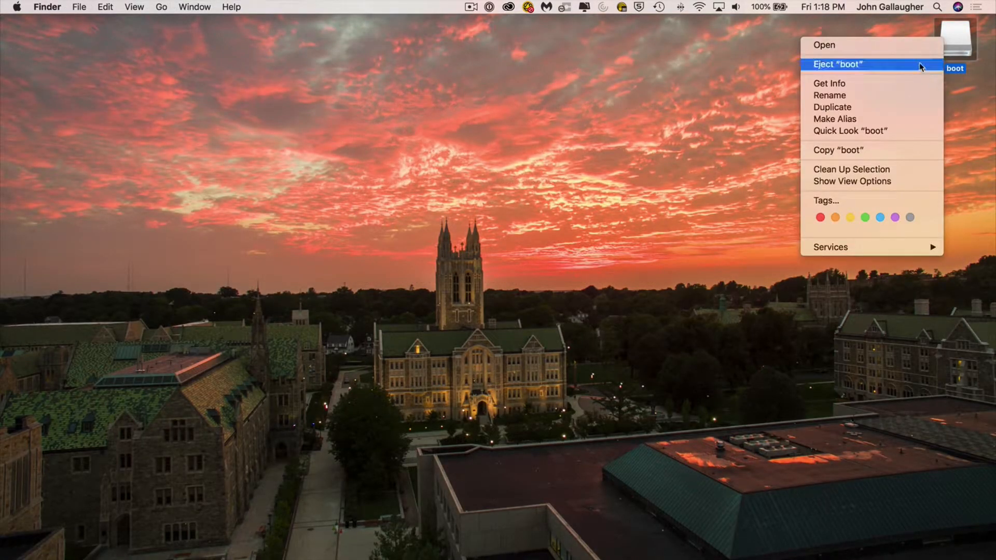
click(838, 64)
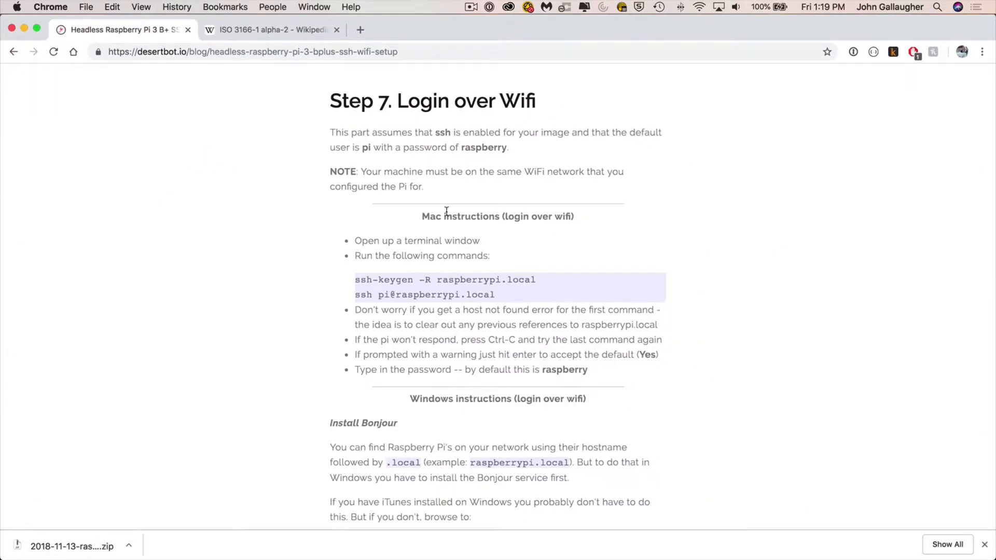
mouse_move(448, 294)
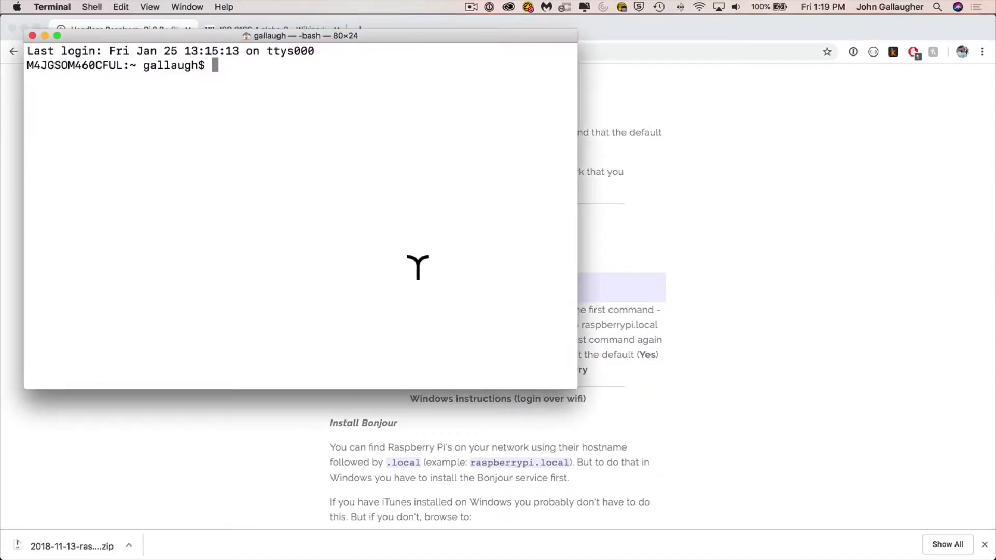
Remove the old raspberrypi.local host key with ssh-keygen -R raspberrypi.local
text(ssh-keygen -R raspberrypi.local)
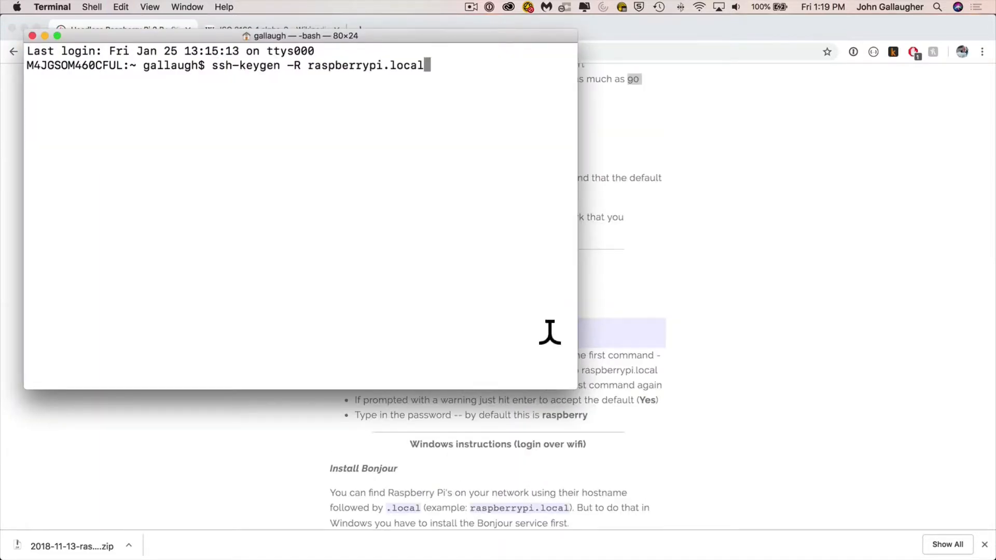
key(Return)
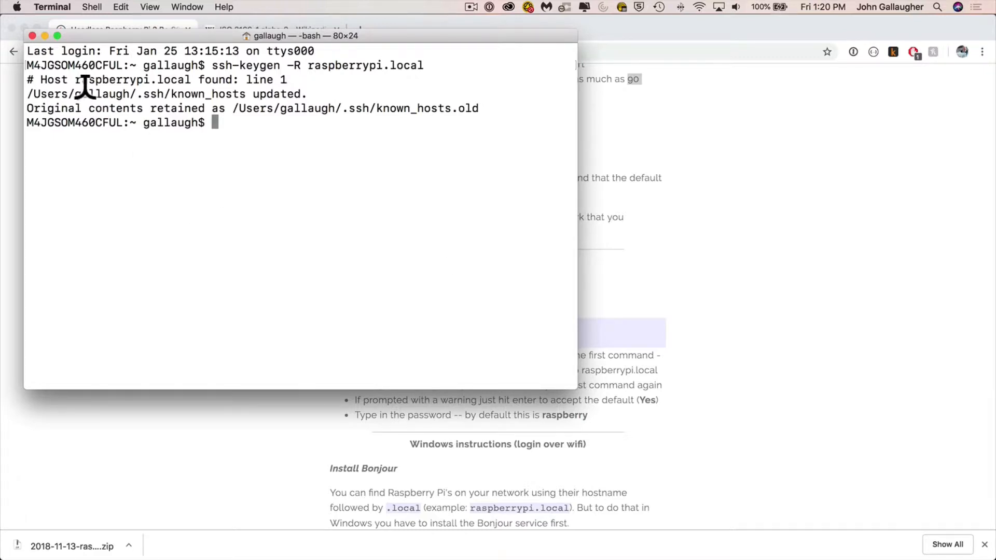
mouse_move(313, 151)
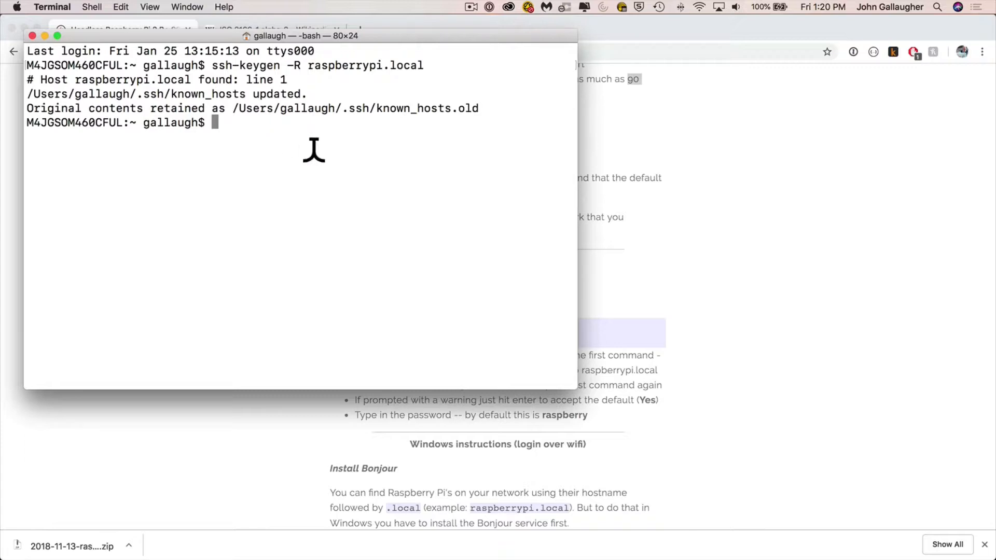
mouse_move(329, 159)
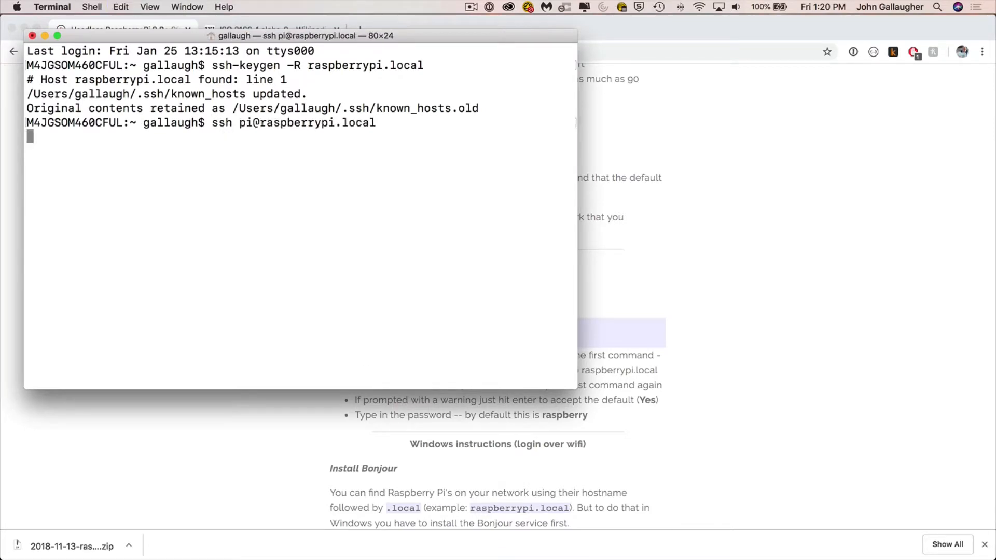
key(Return)
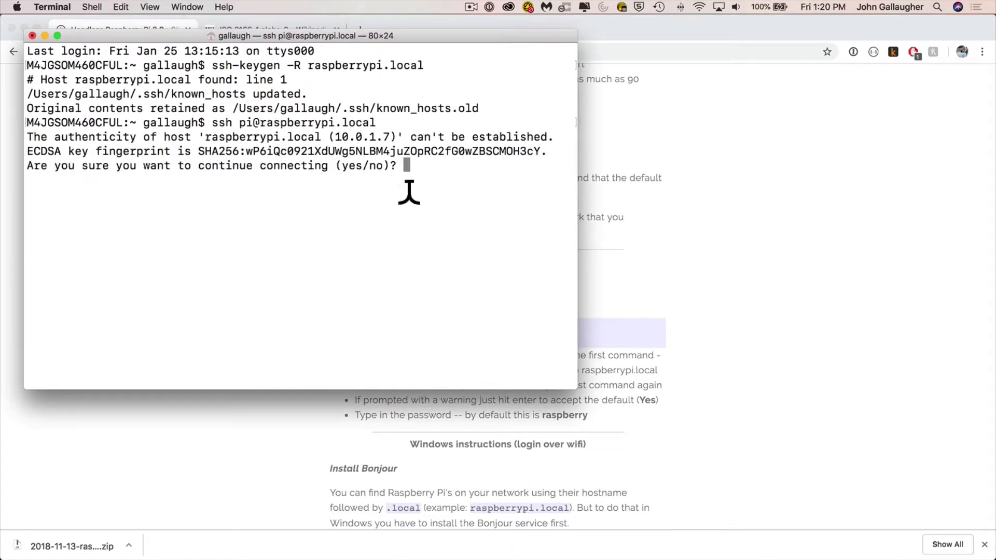
mouse_move(409, 196)
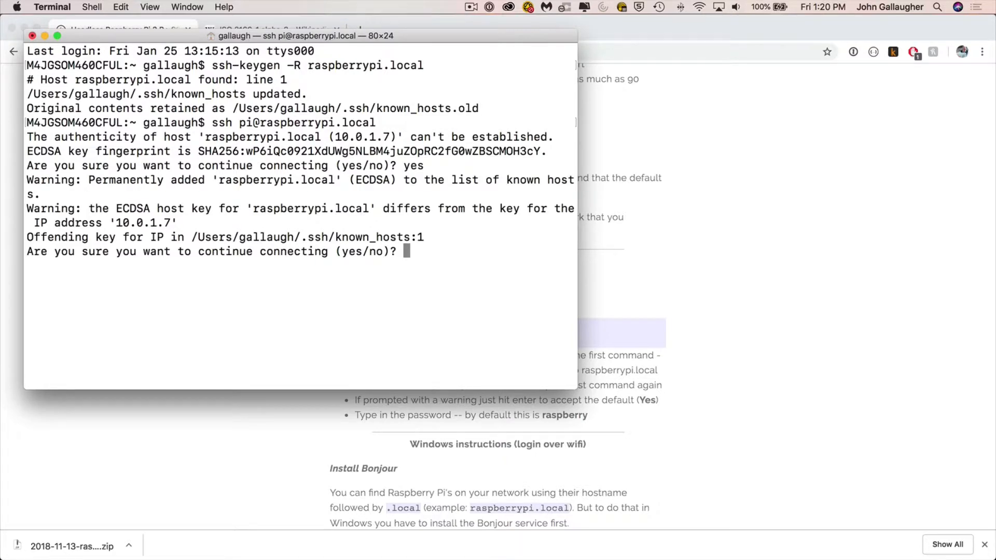
mouse_move(445, 222)
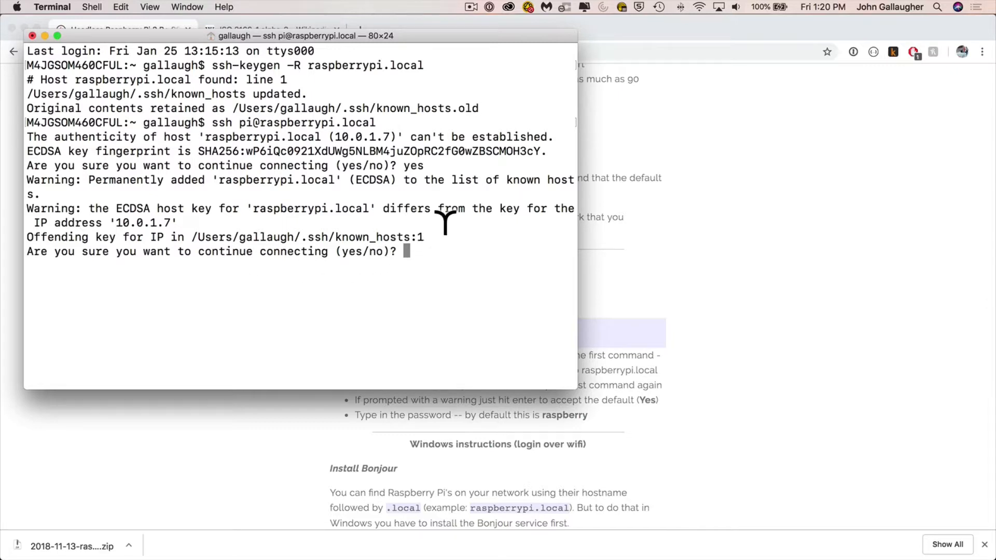
text(yes)
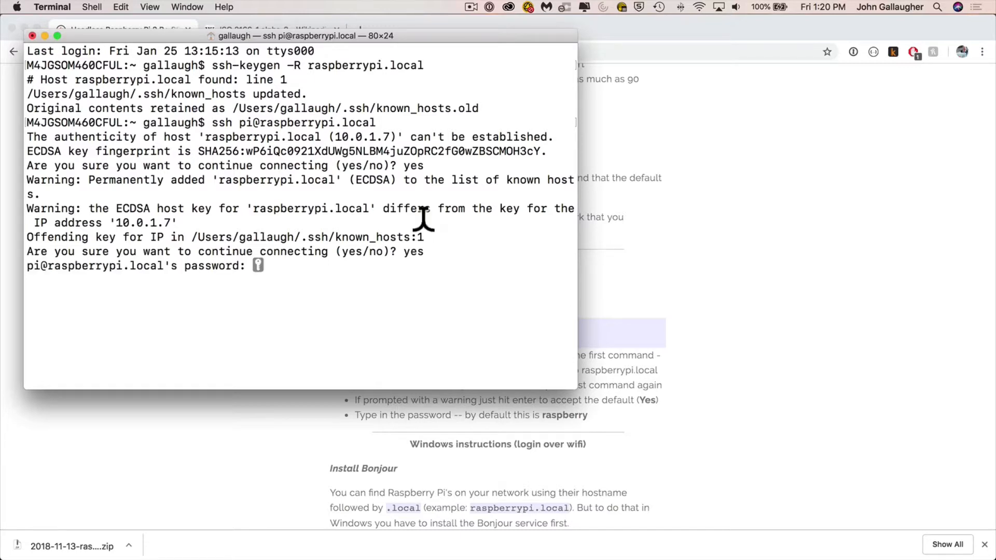
mouse_move(296, 276)
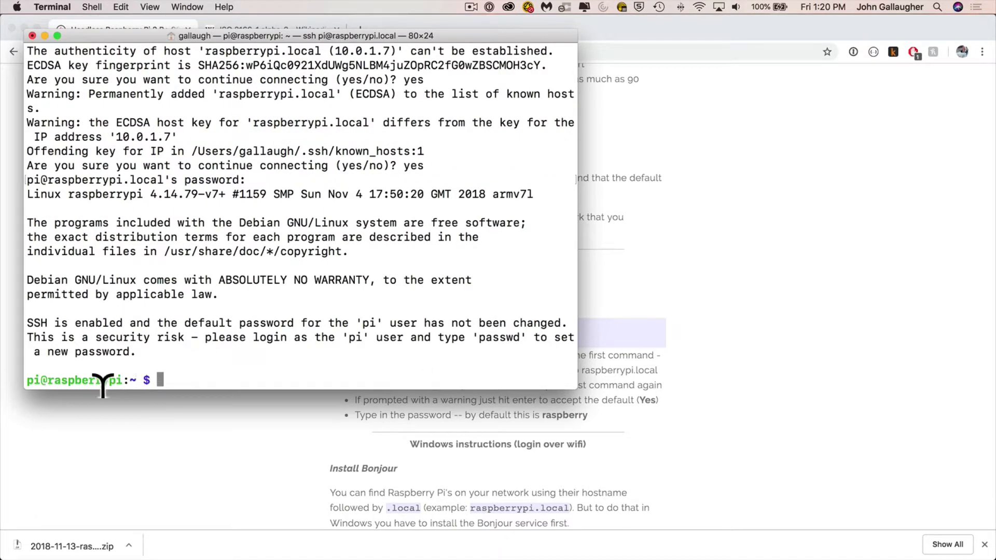
mouse_move(251, 381)
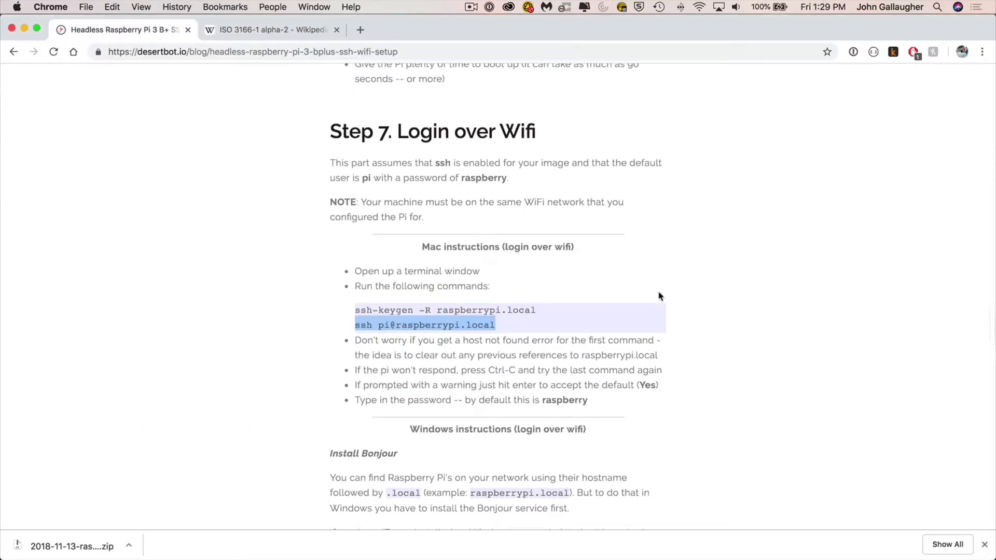
Change the pi user's password in raspi-config, acknowledging the notice and the success confirmation
scroll(down, 3)
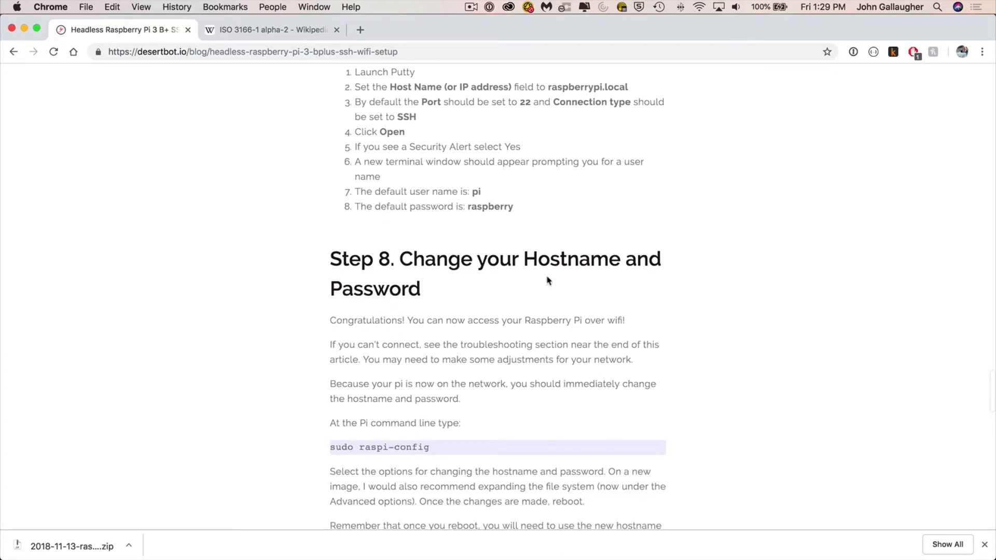
scroll(down, 3)
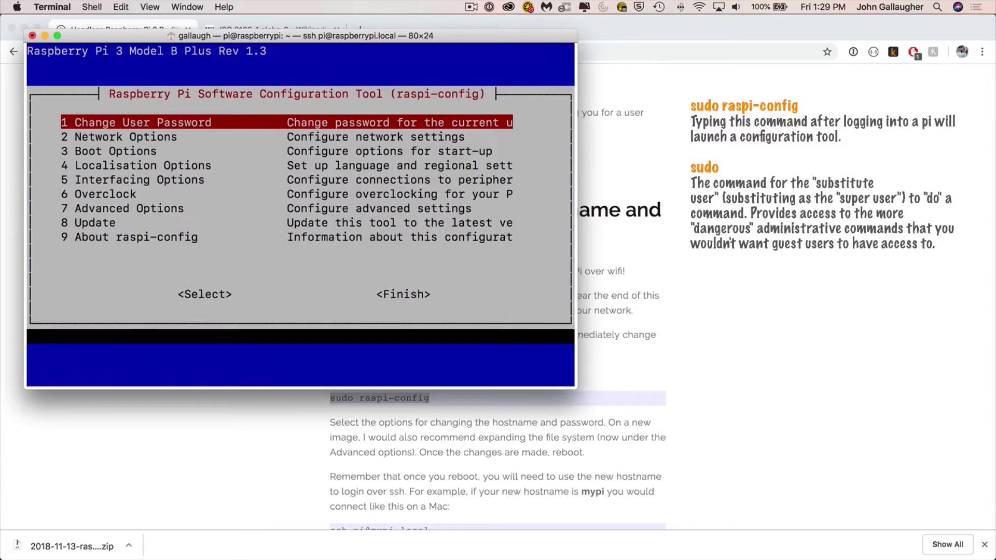
mouse_move(336, 124)
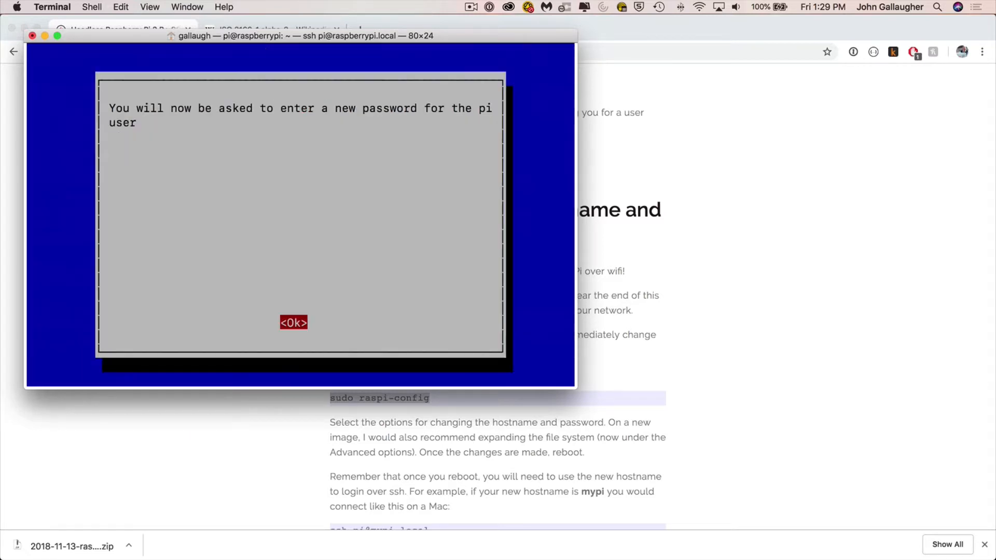
click(293, 322)
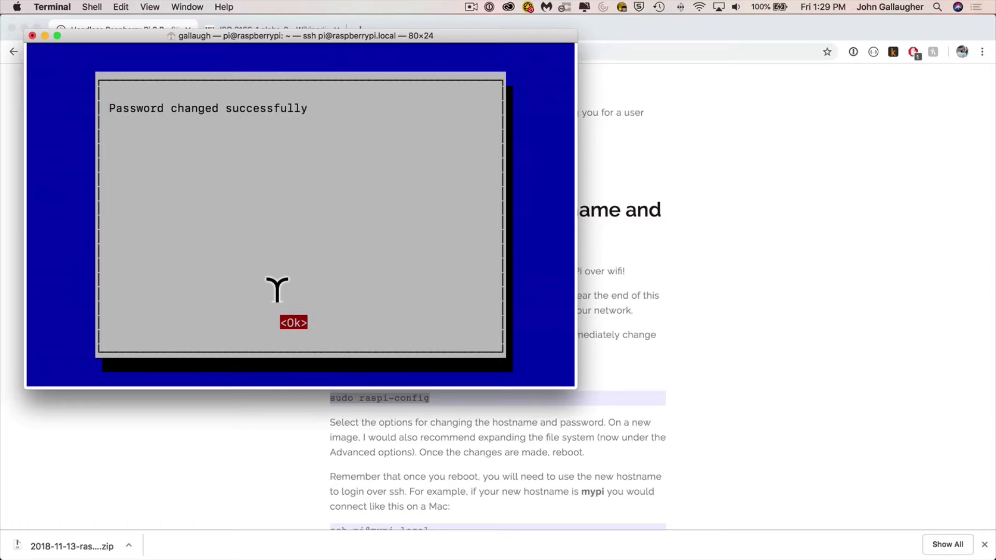
click(293, 323)
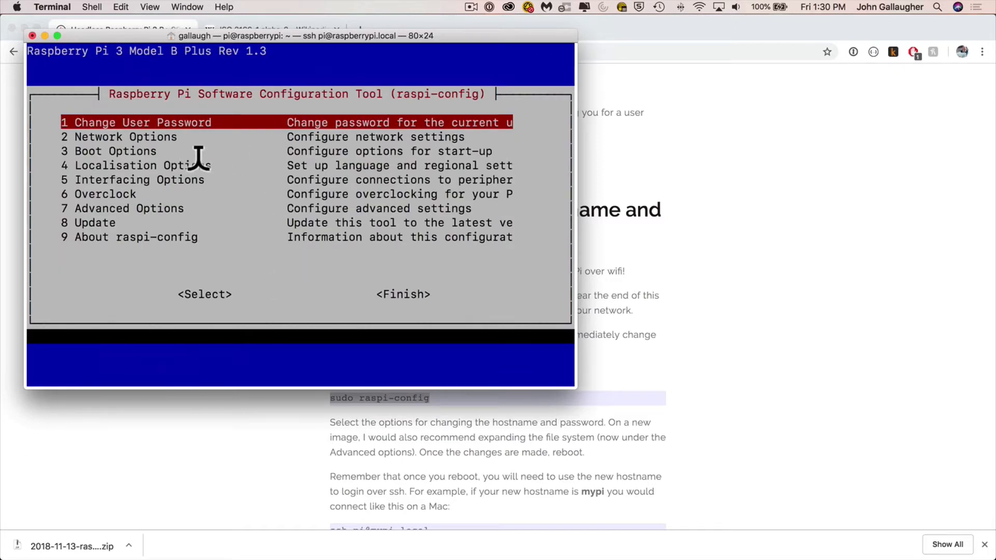
Go to Network Options > N1 Hostname in raspi-config and dismiss the naming rules note
scroll(down, 3)
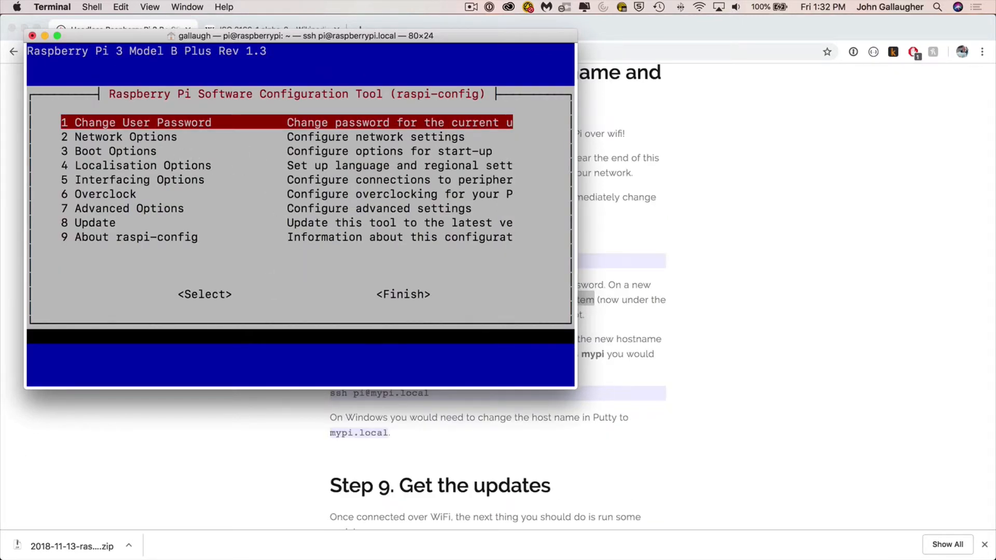
key(Down)
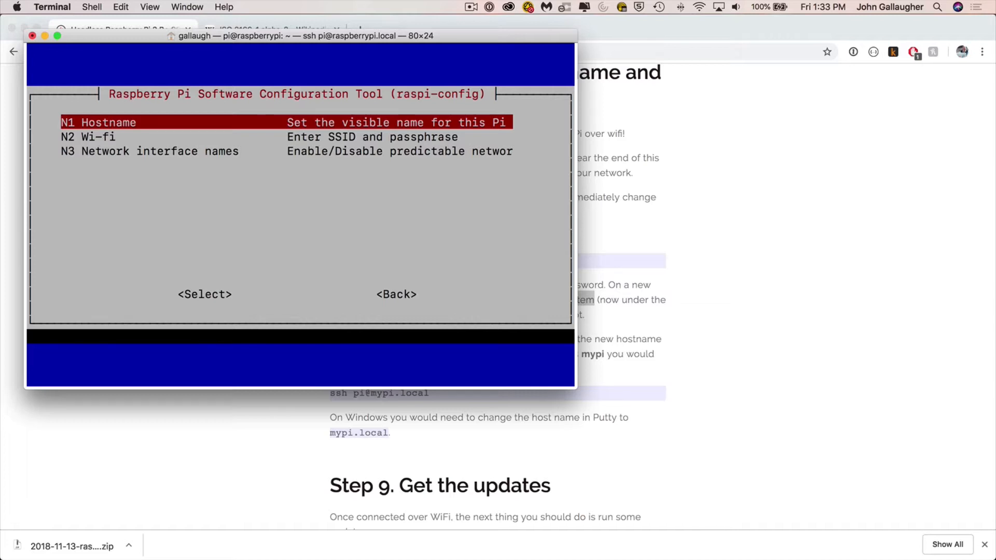
click(204, 294)
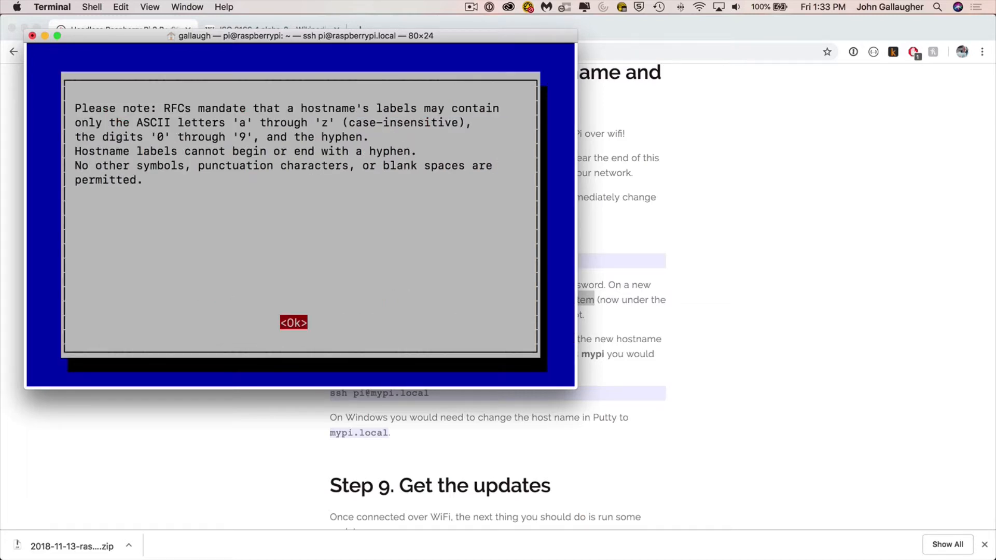
mouse_move(287, 155)
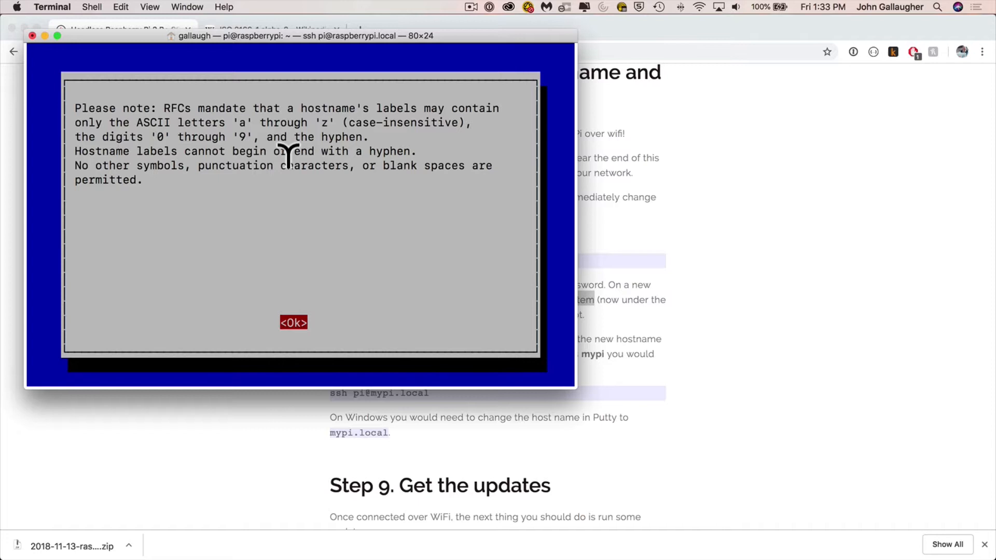
click(292, 323)
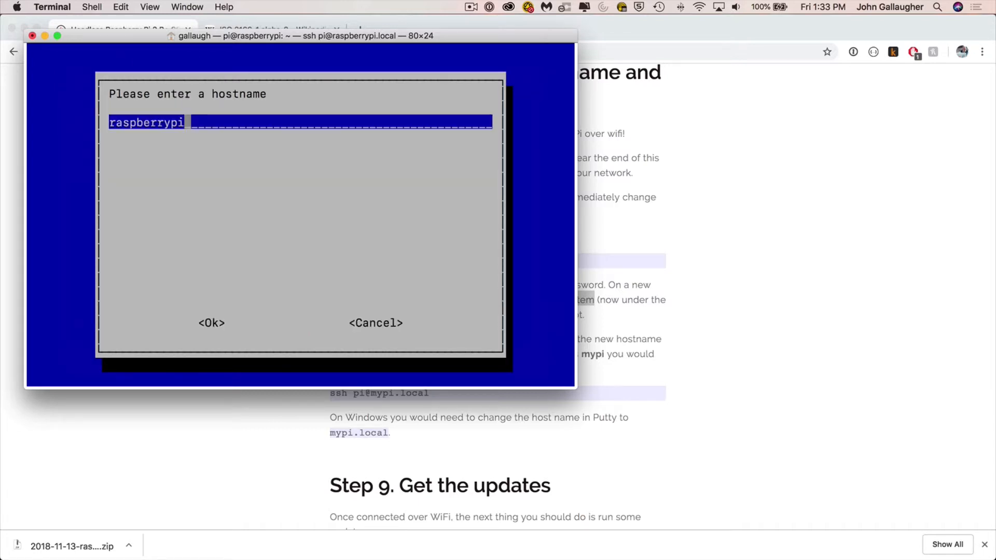
Replace the hostname raspberrypi with pibot, confirm it, and move to Finish
key(Backspace)
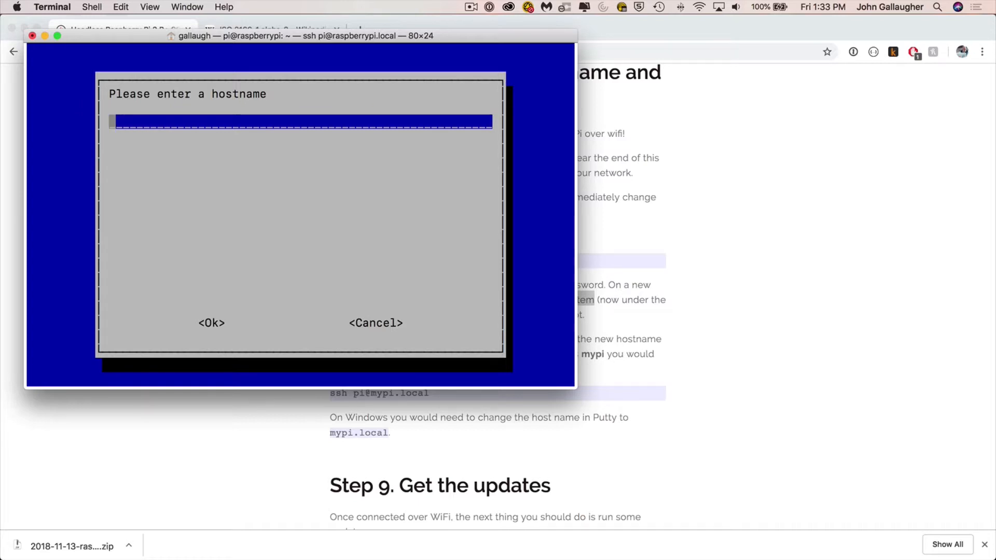
text(pibot)
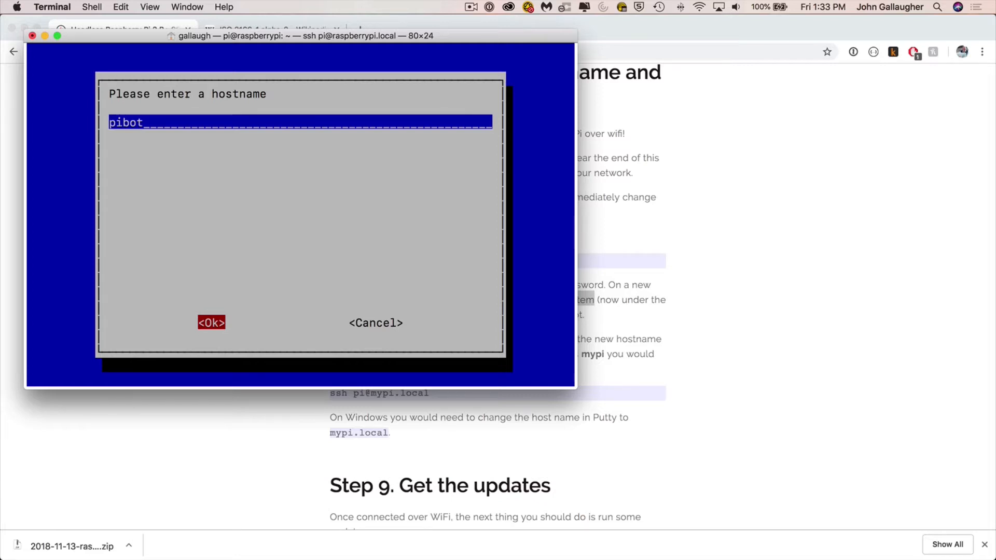
click(210, 323)
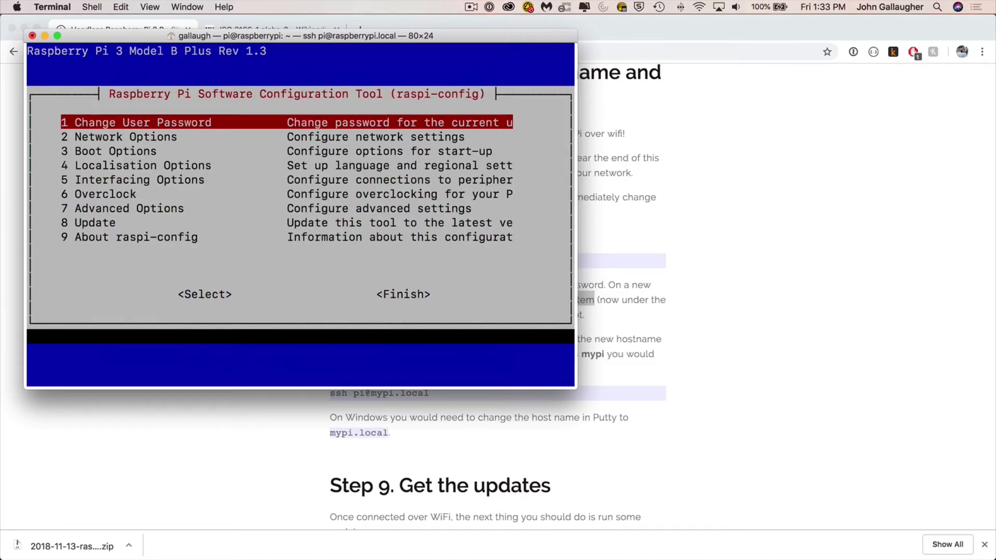
key(Tab)
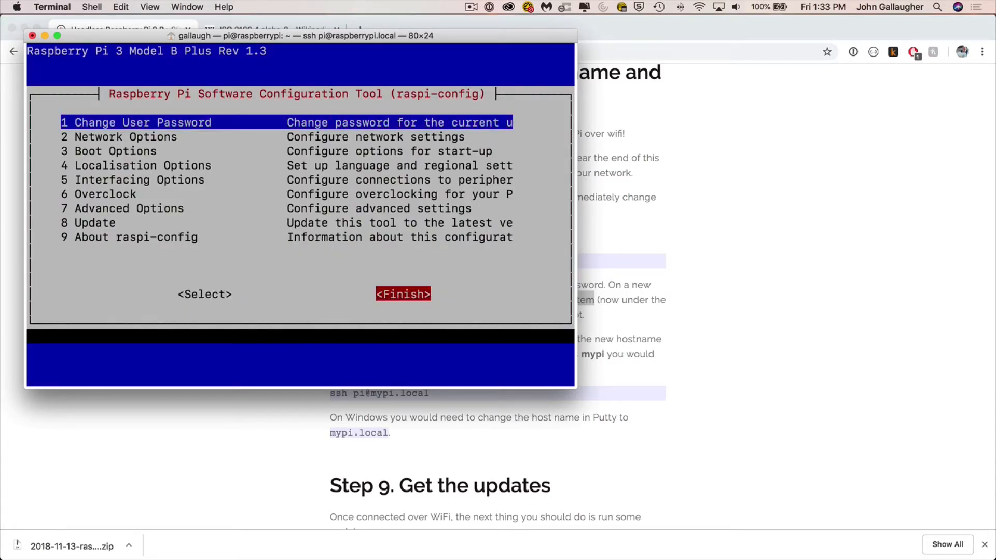
Select Finish to leave raspi-config and reboot the Pi
click(402, 294)
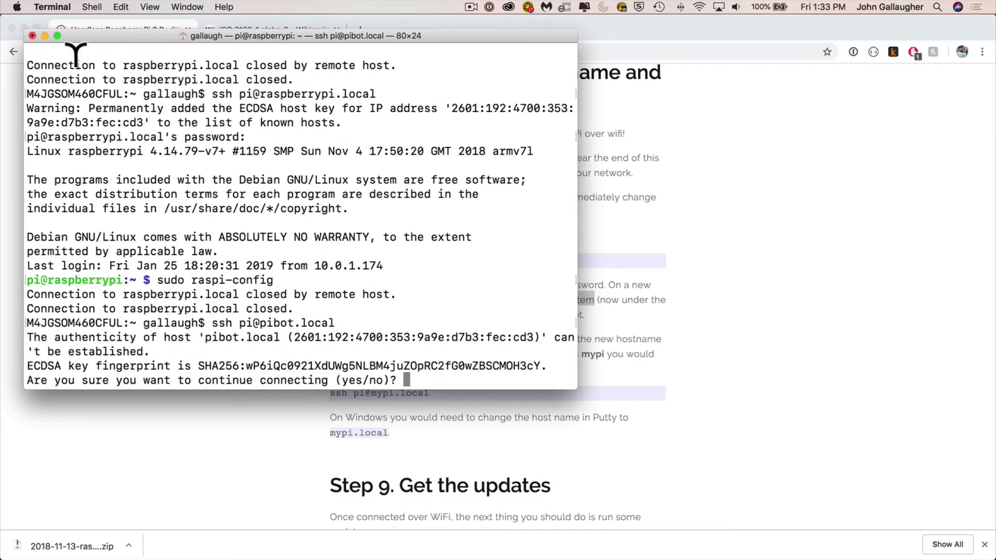
mouse_move(51, 200)
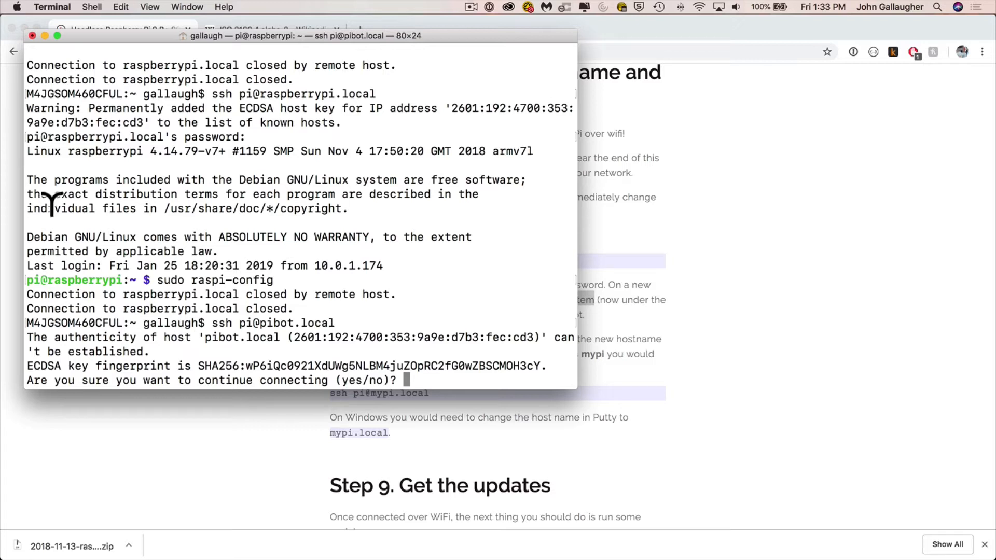
mouse_move(445, 344)
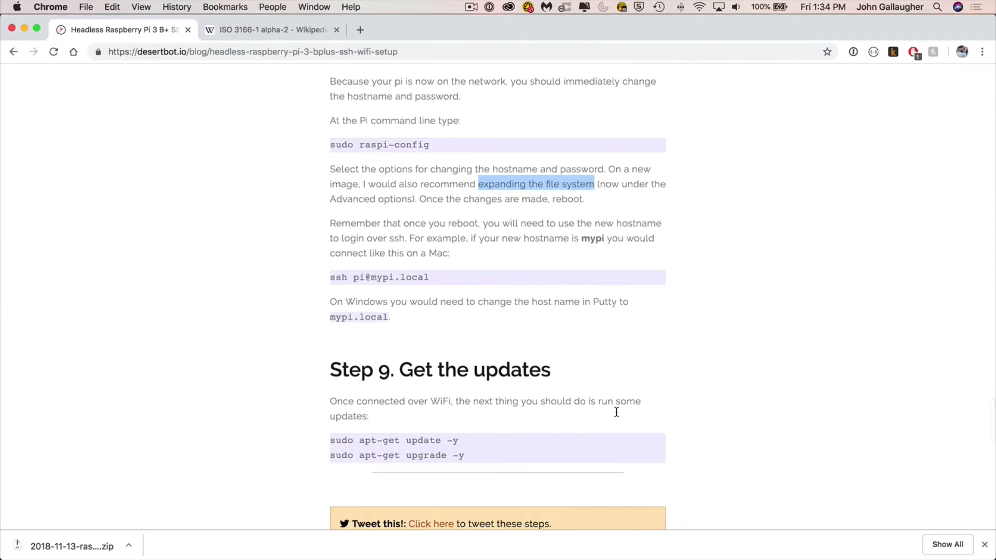
scroll(down, 3)
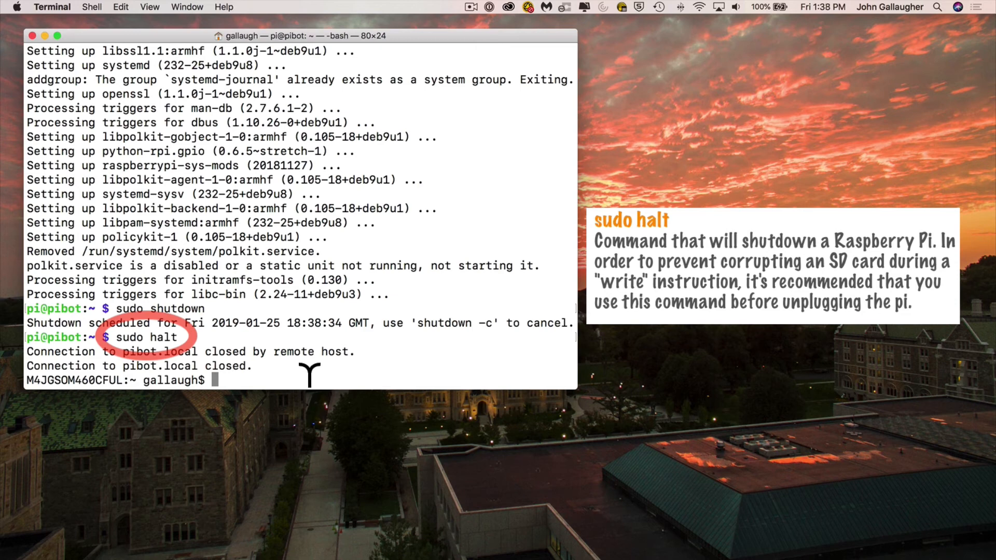
mouse_move(309, 374)
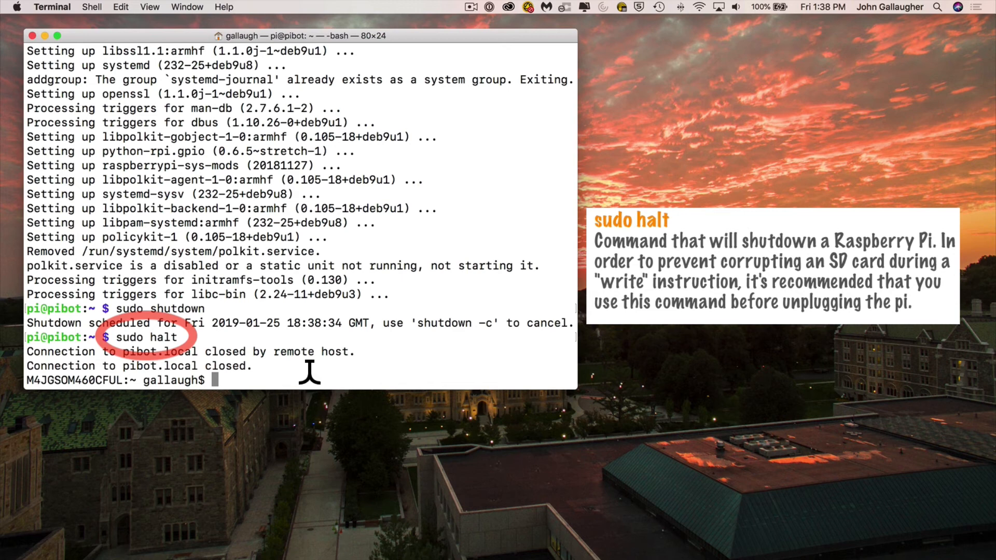